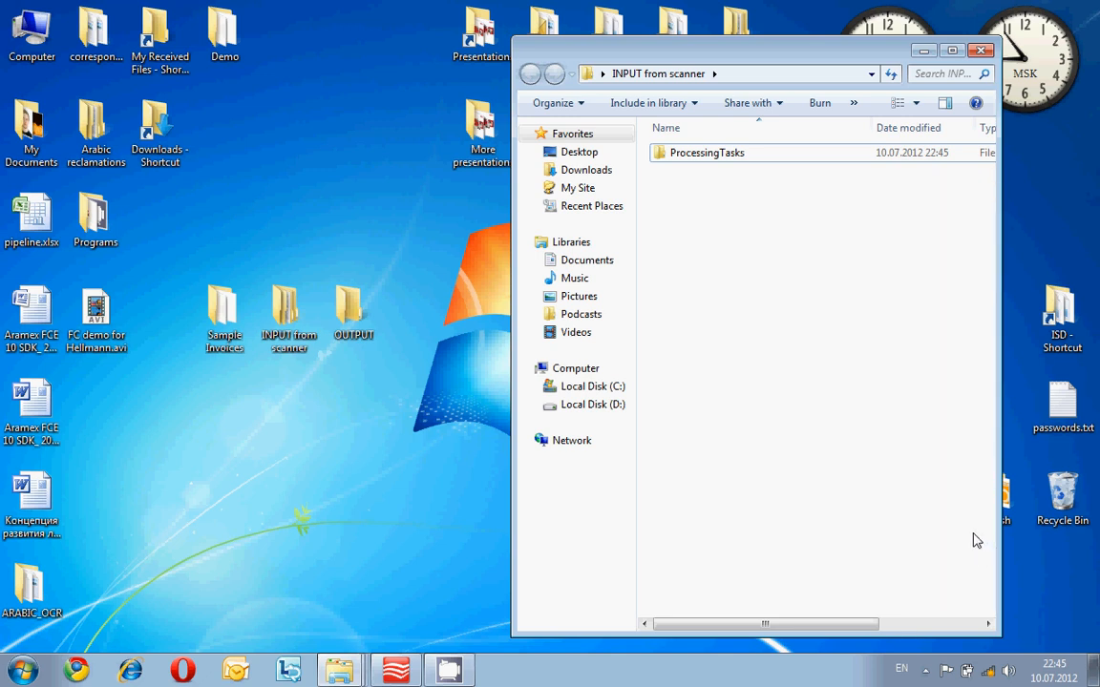
mouse_move(940, 74)
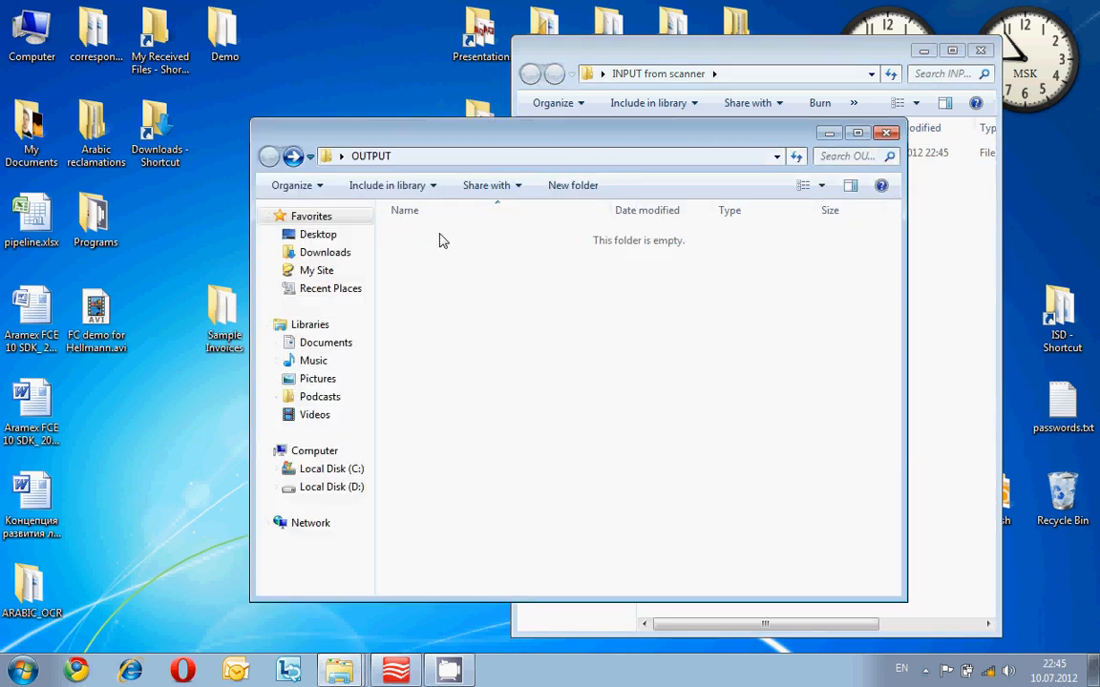
mouse_move(843, 158)
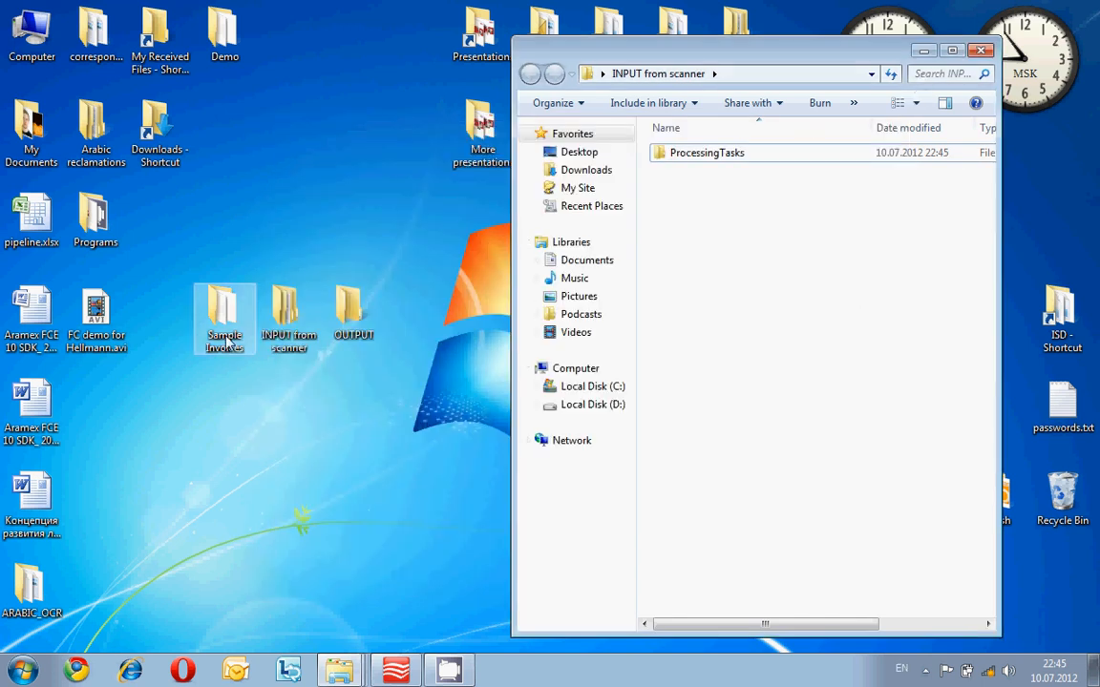
- Open the Sample Invoices folder and view the Invoices_8 PDF in Acrobat
double_click(224, 315)
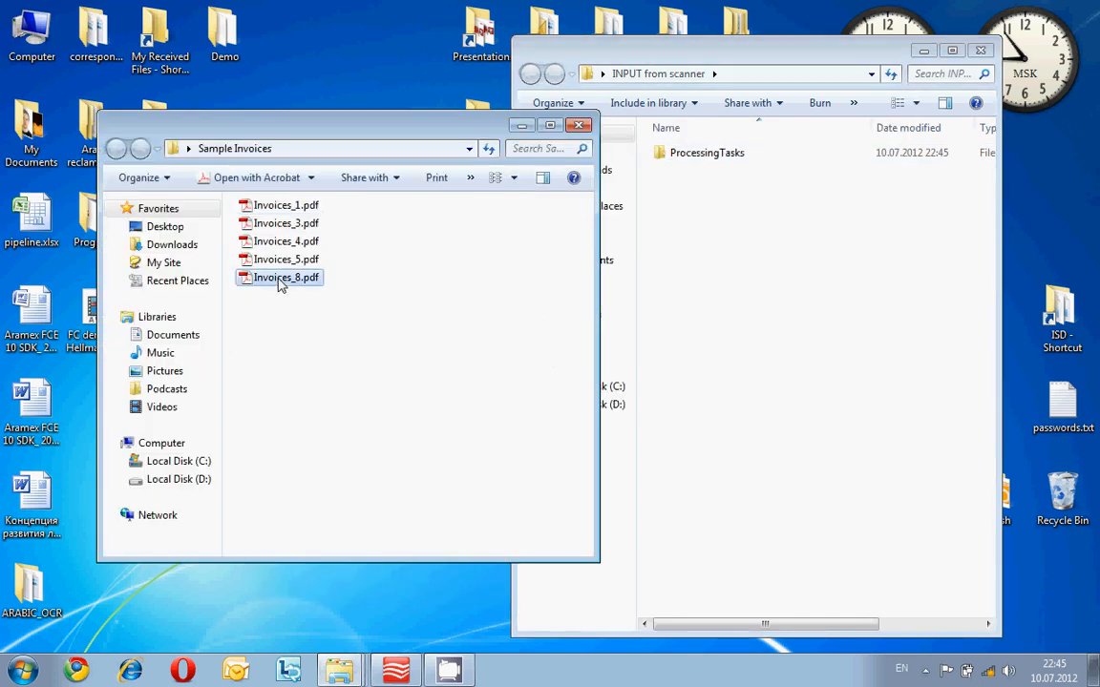
double_click(285, 277)
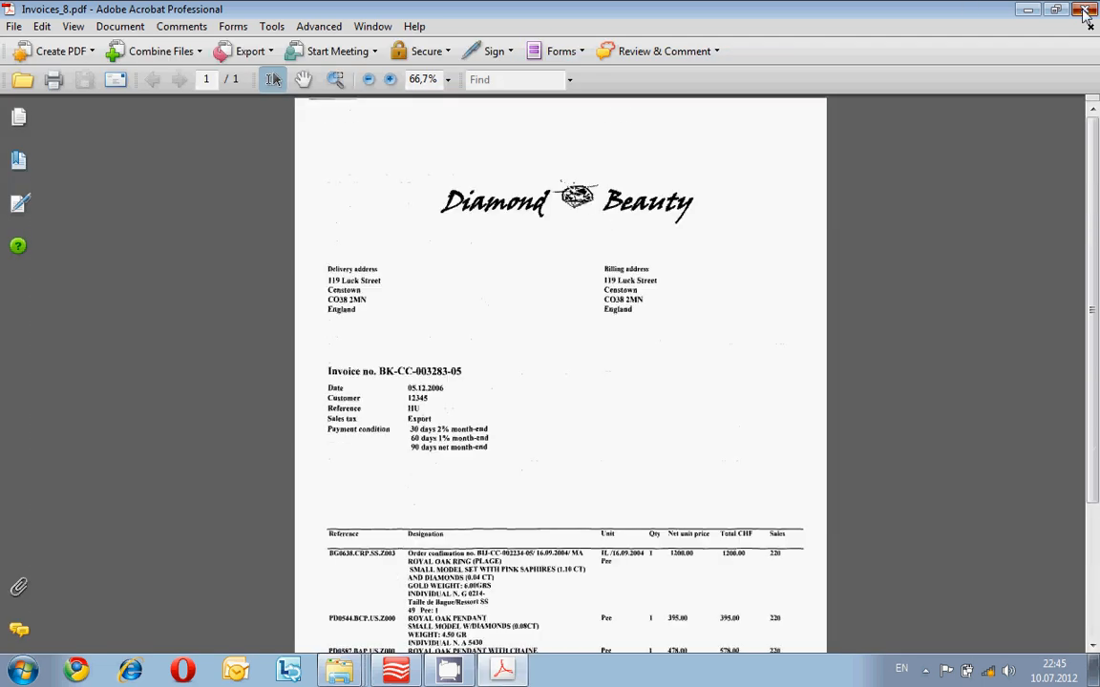
click(1085, 10)
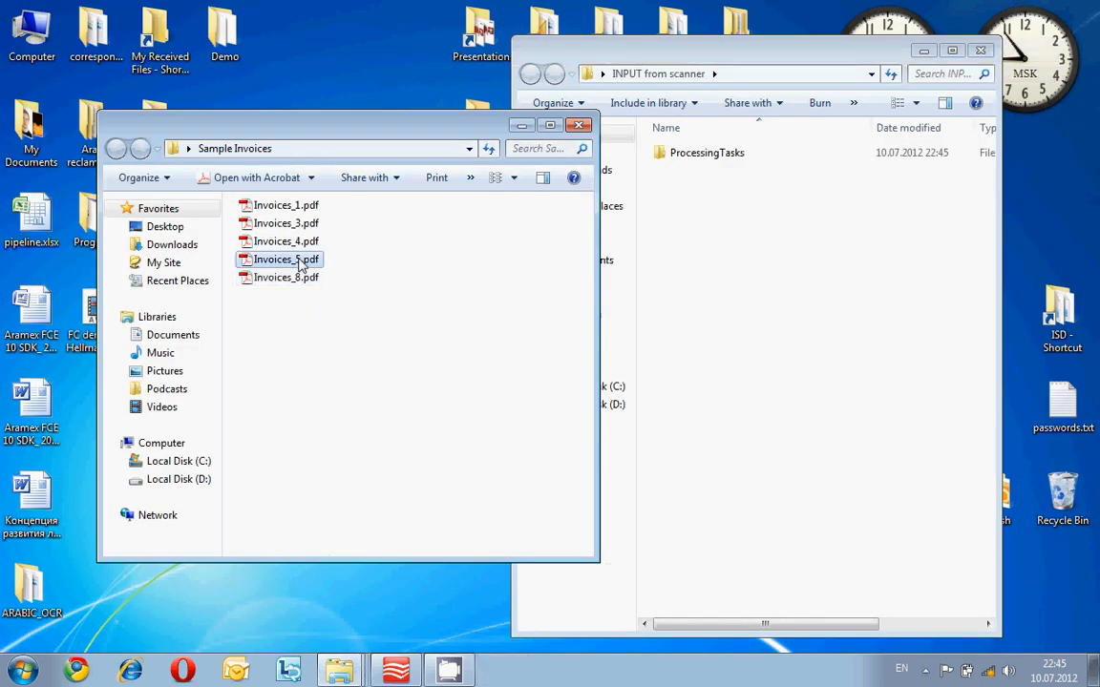
double_click(286, 259)
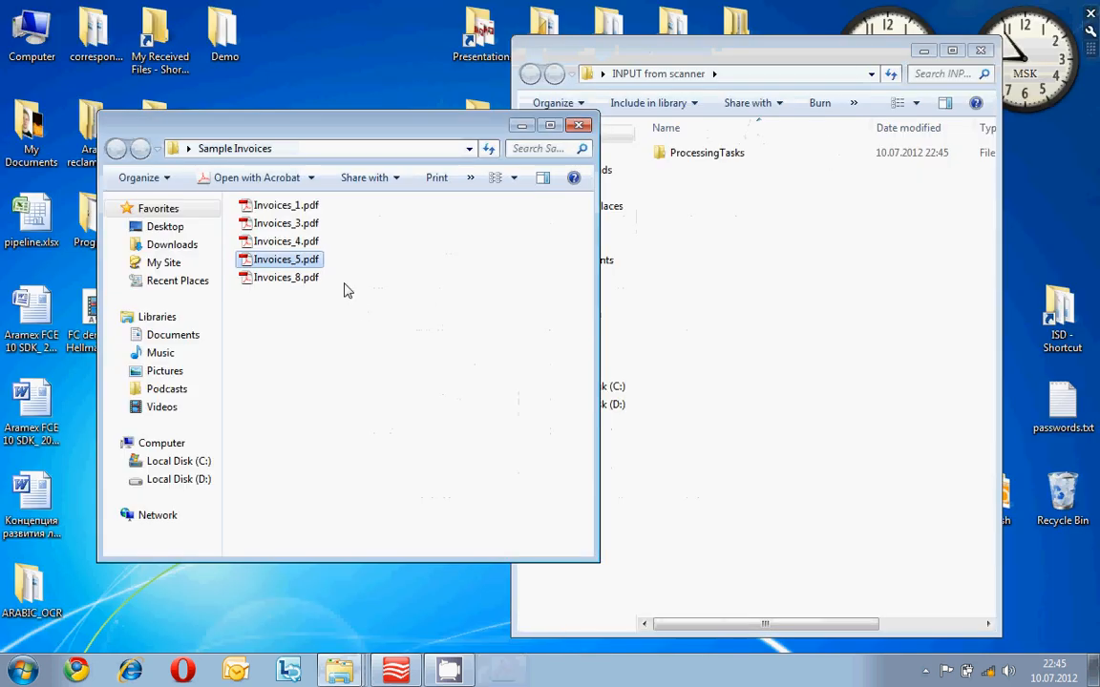
- View the Invoices_1 PDF in Acrobat and point out its invoice date
double_click(286, 205)
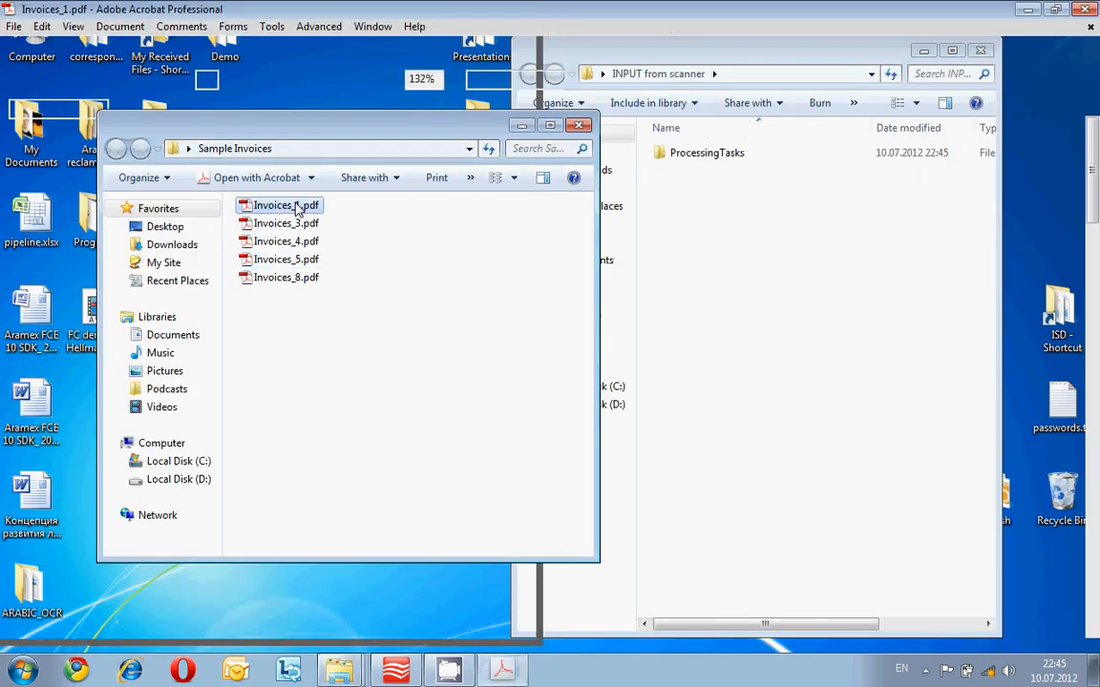
double_click(279, 204)
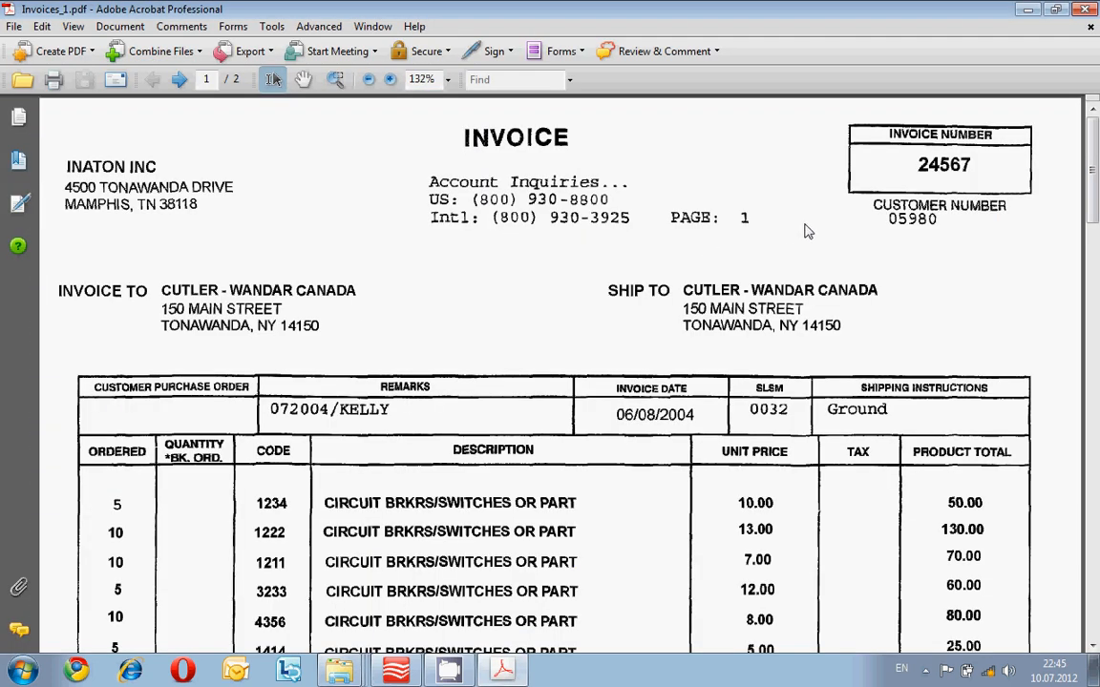
mouse_move(924, 219)
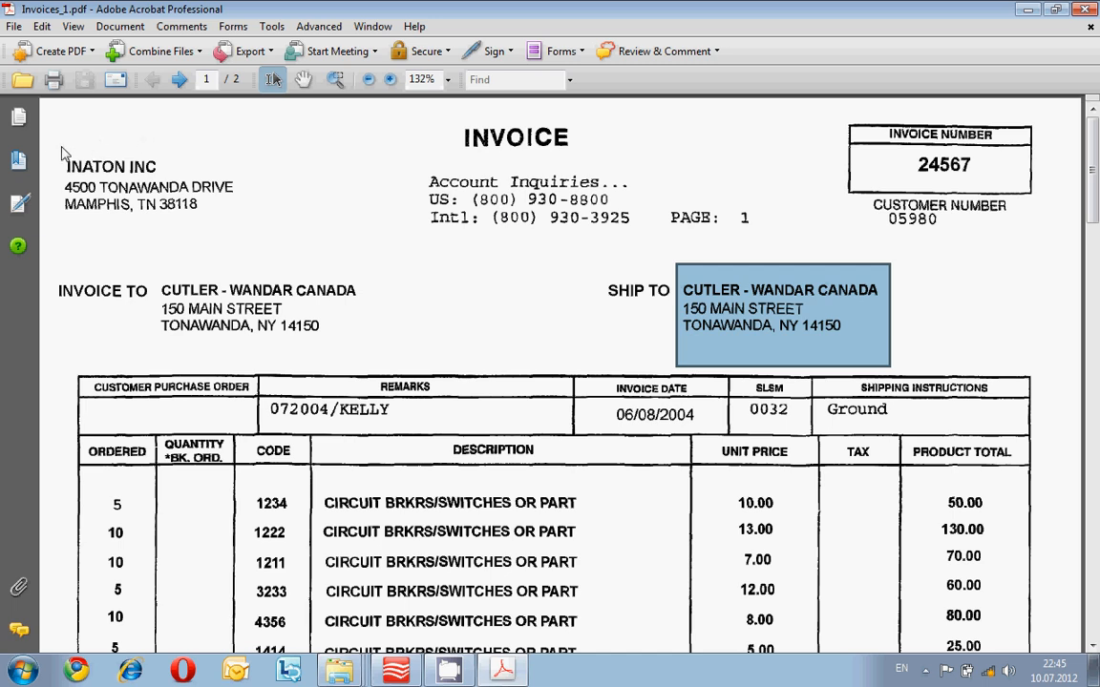
click(654, 415)
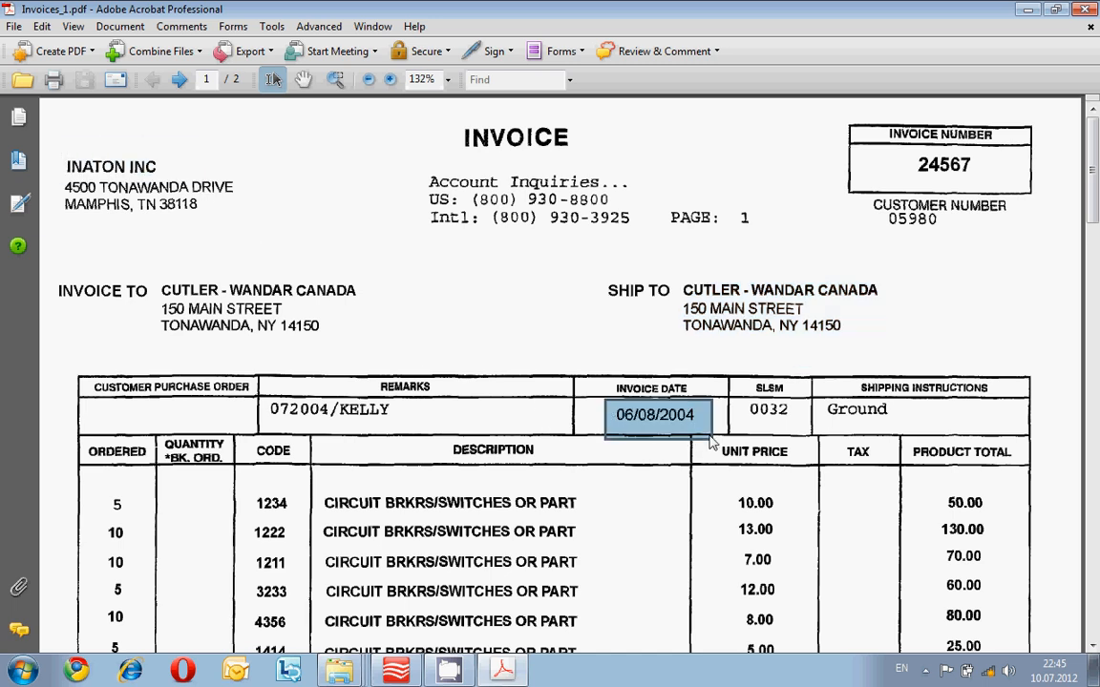
click(179, 79)
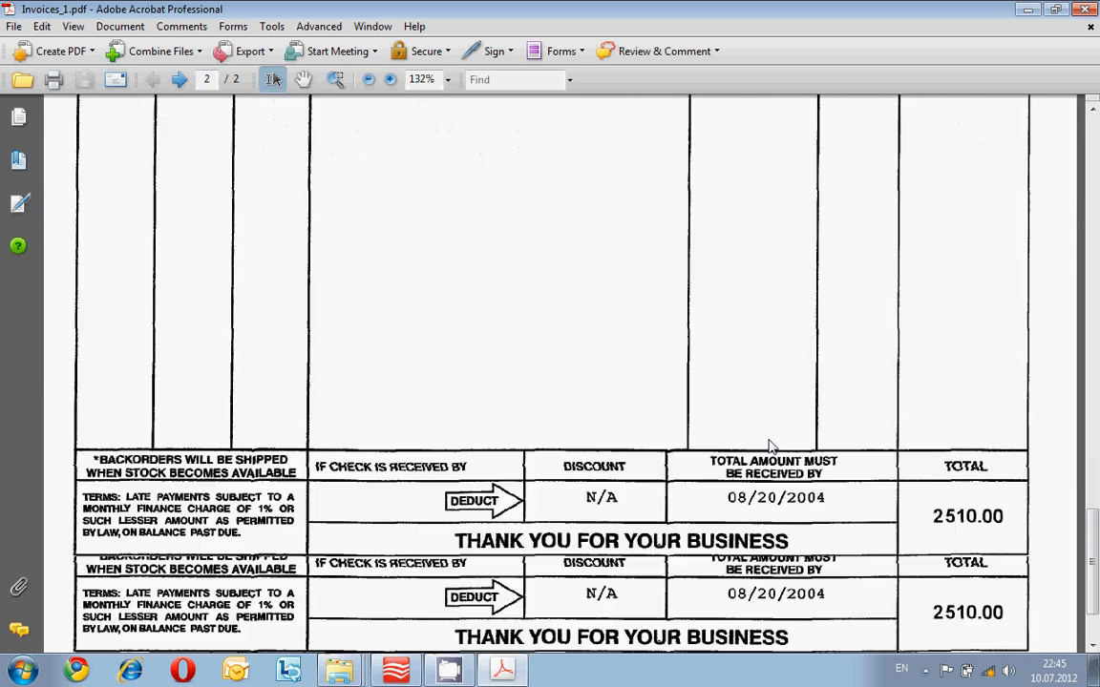
scroll(down, 3)
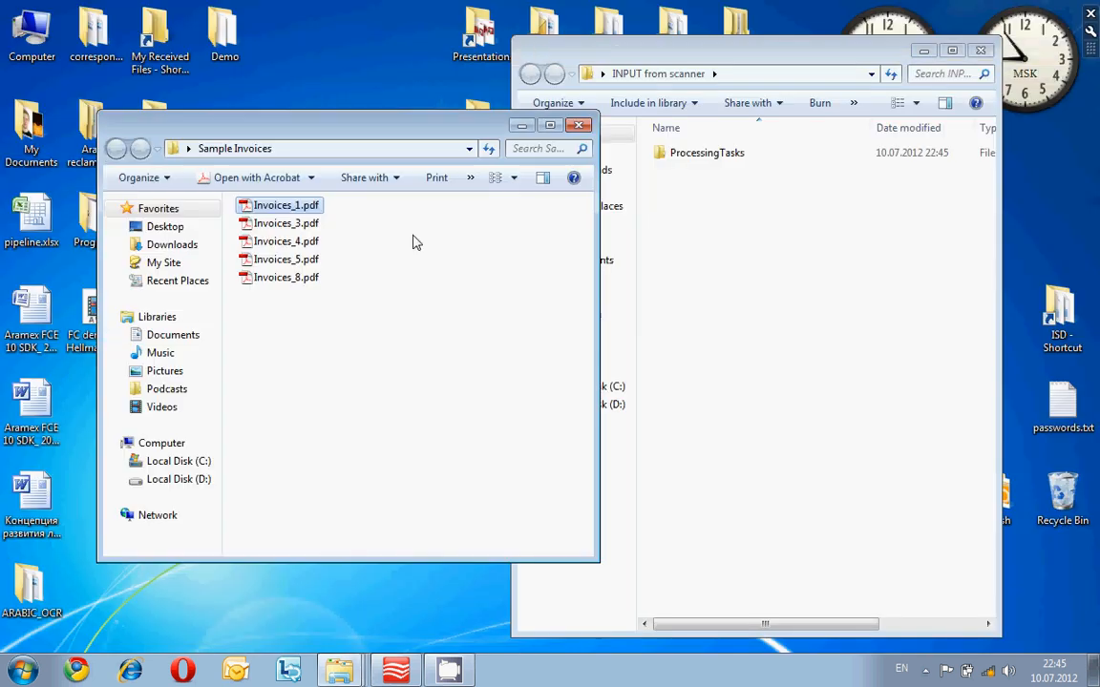
- View the Invoices_3 PDF and point out its invoice number 99044
double_click(287, 222)
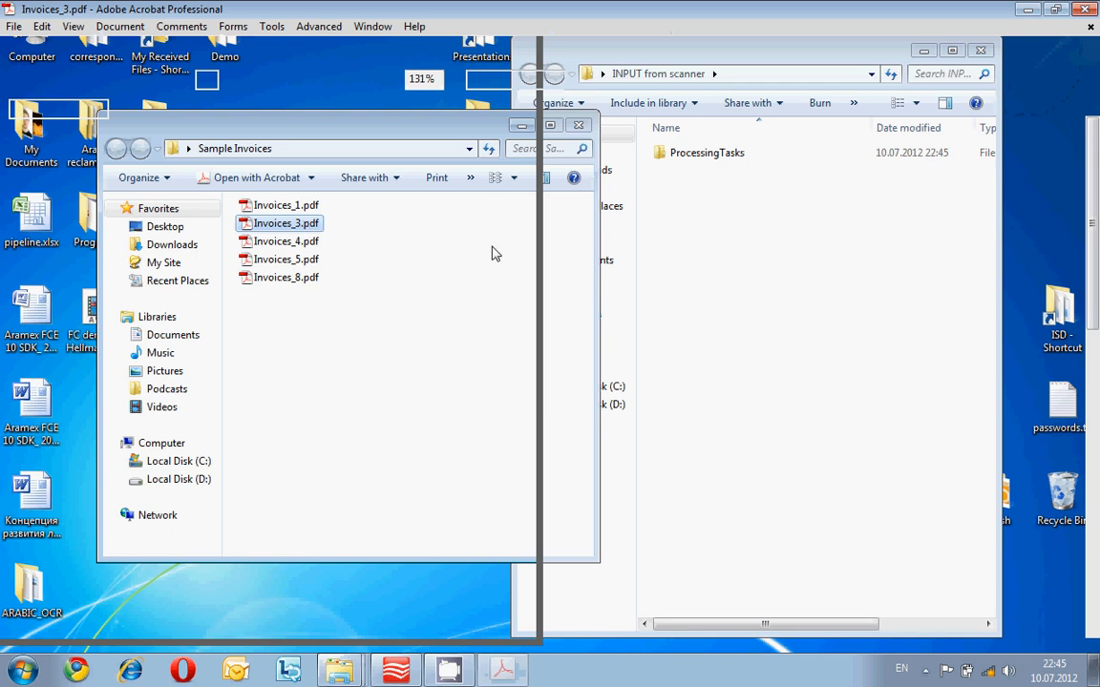
double_click(286, 223)
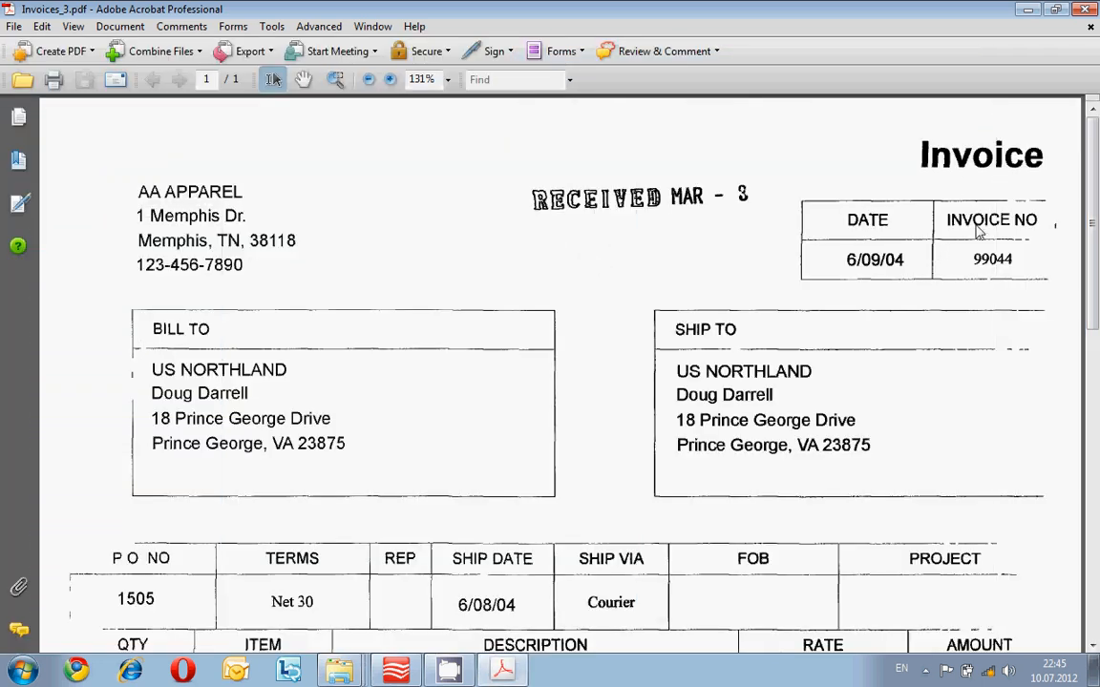
click(992, 259)
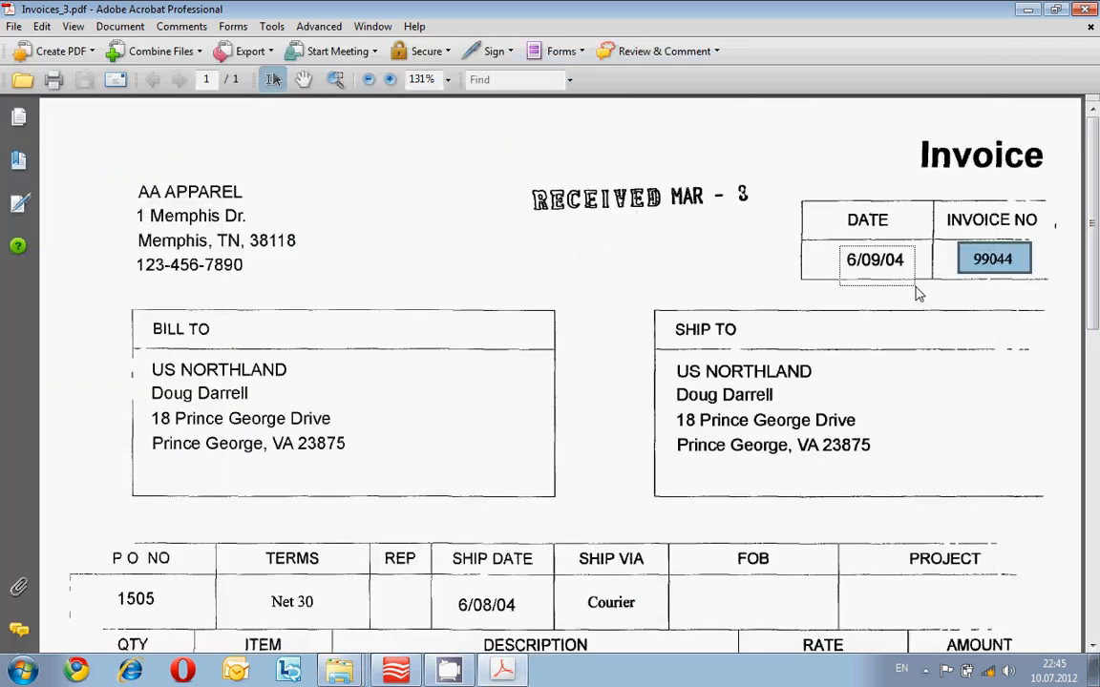
scroll(down, 3)
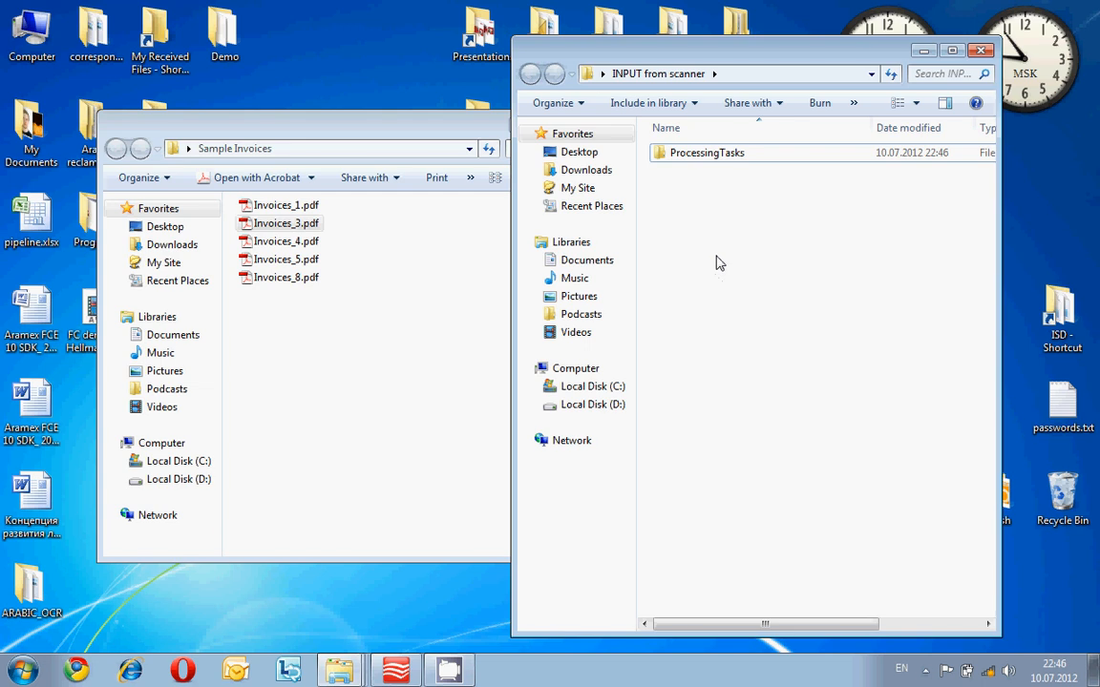
mouse_move(703, 47)
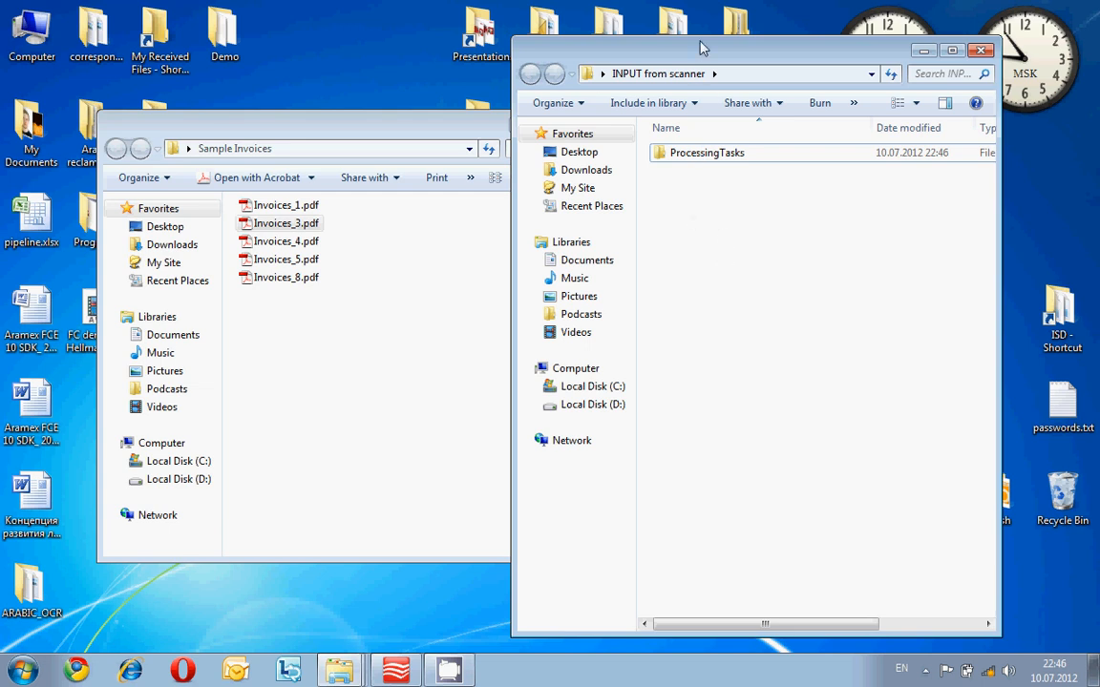
mouse_move(972, 545)
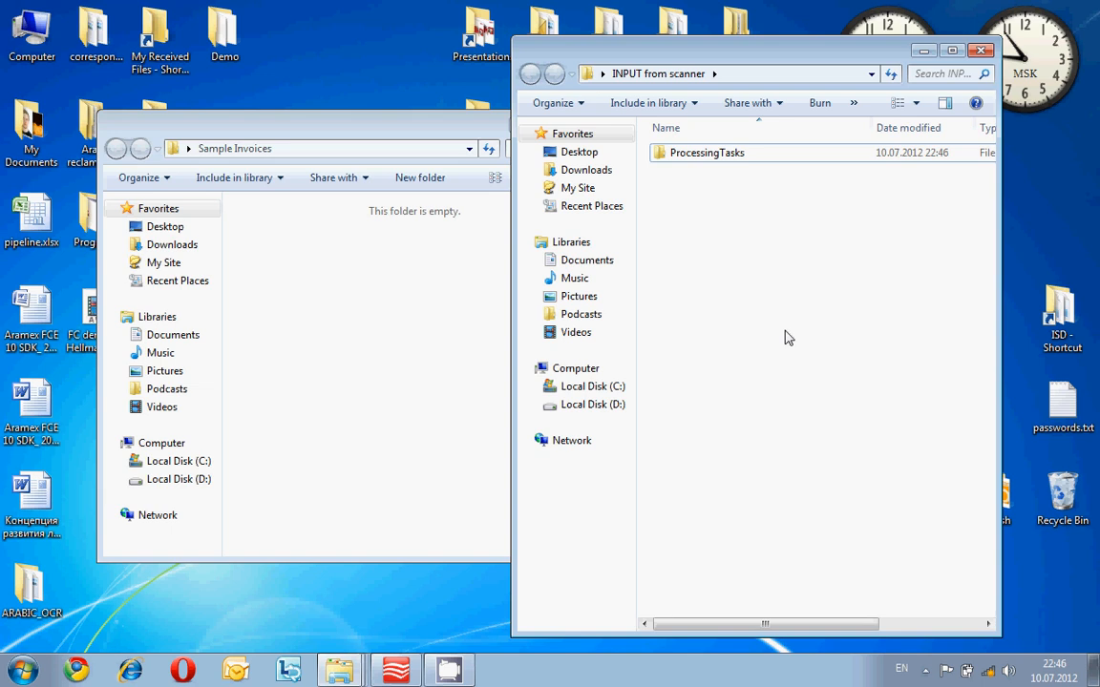
mouse_move(721, 309)
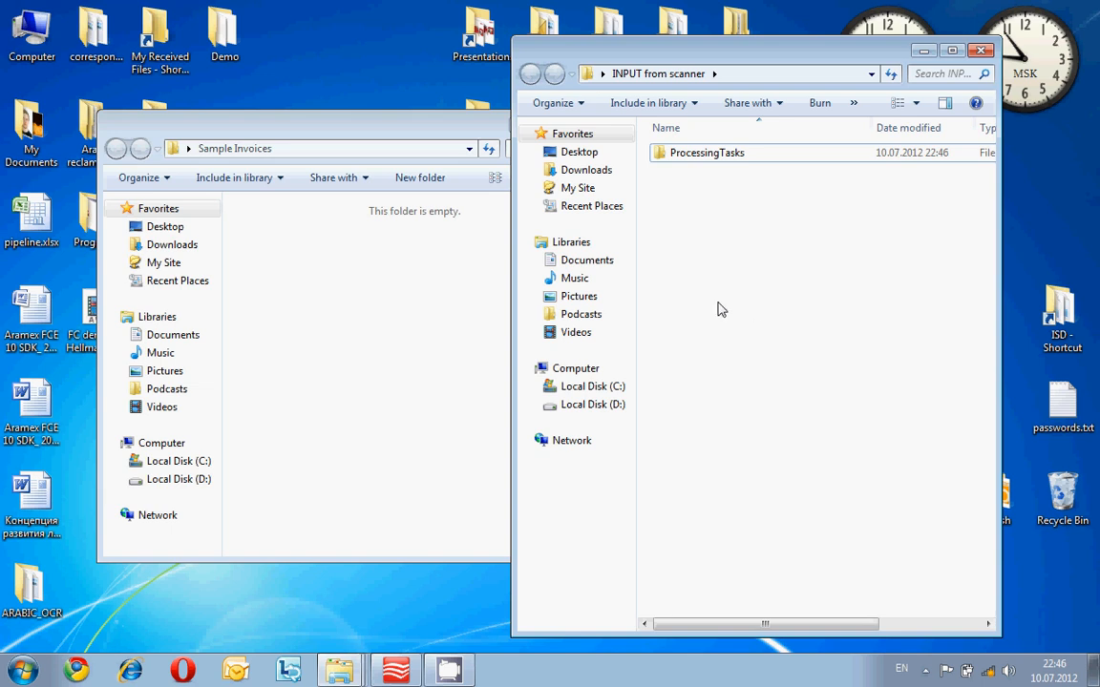
mouse_move(722, 438)
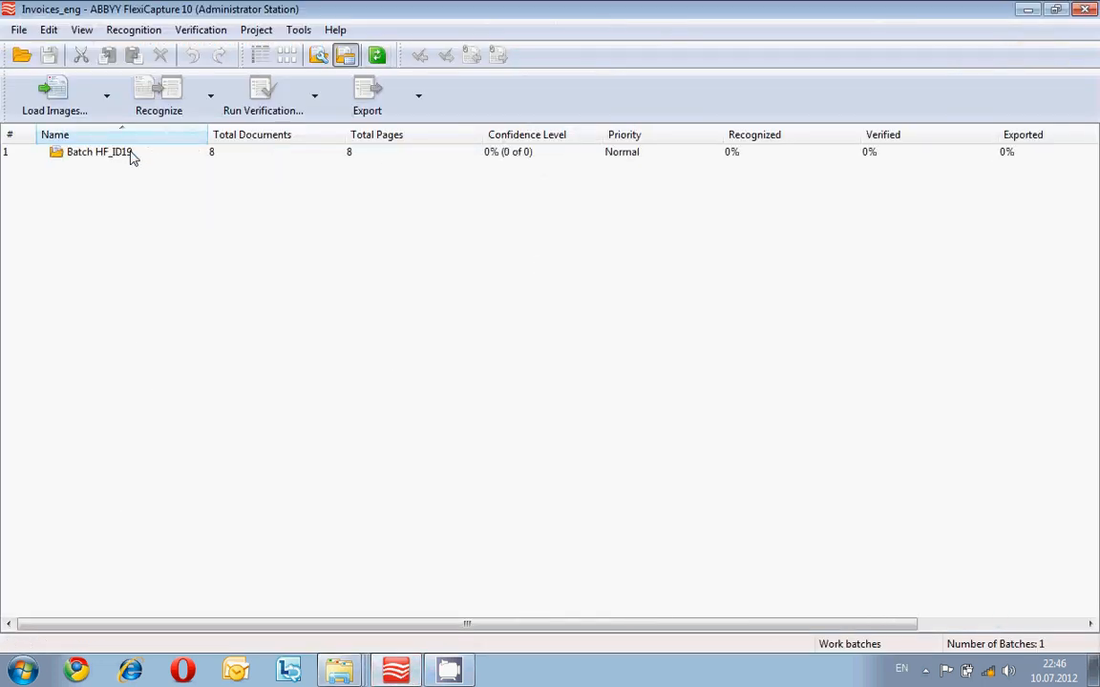
- Open Batch HF_ID19 to list its Invoice_eng and unrecognised documents
double_click(99, 151)
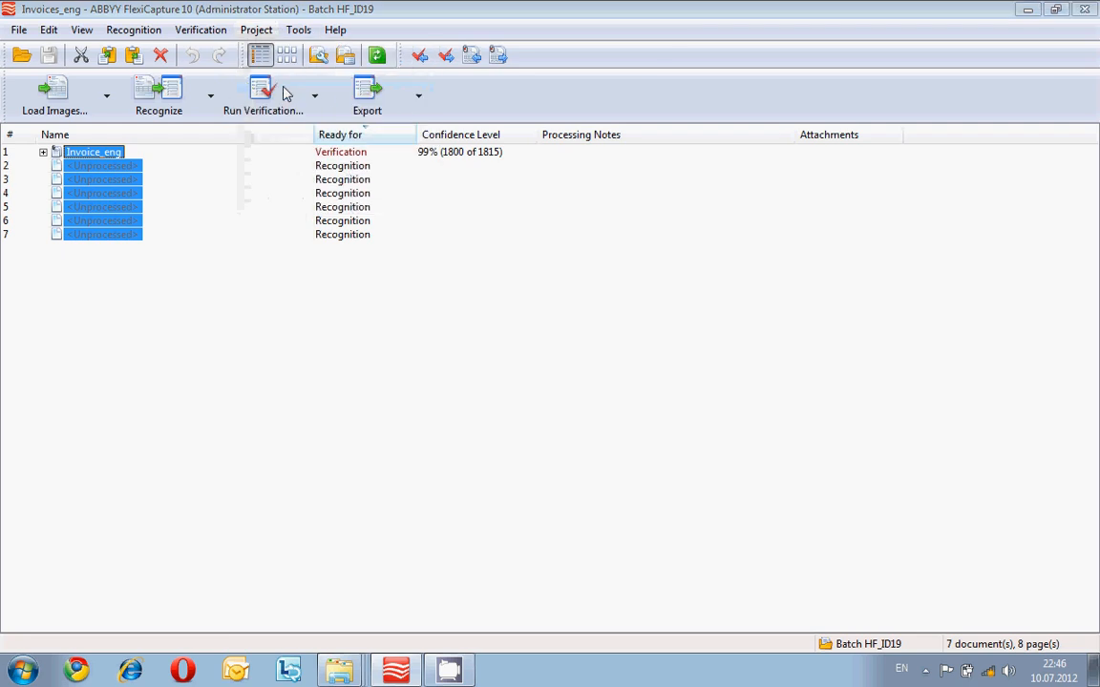
- Start a new image import profile with a local or LAN Hot Folder as source
click(106, 93)
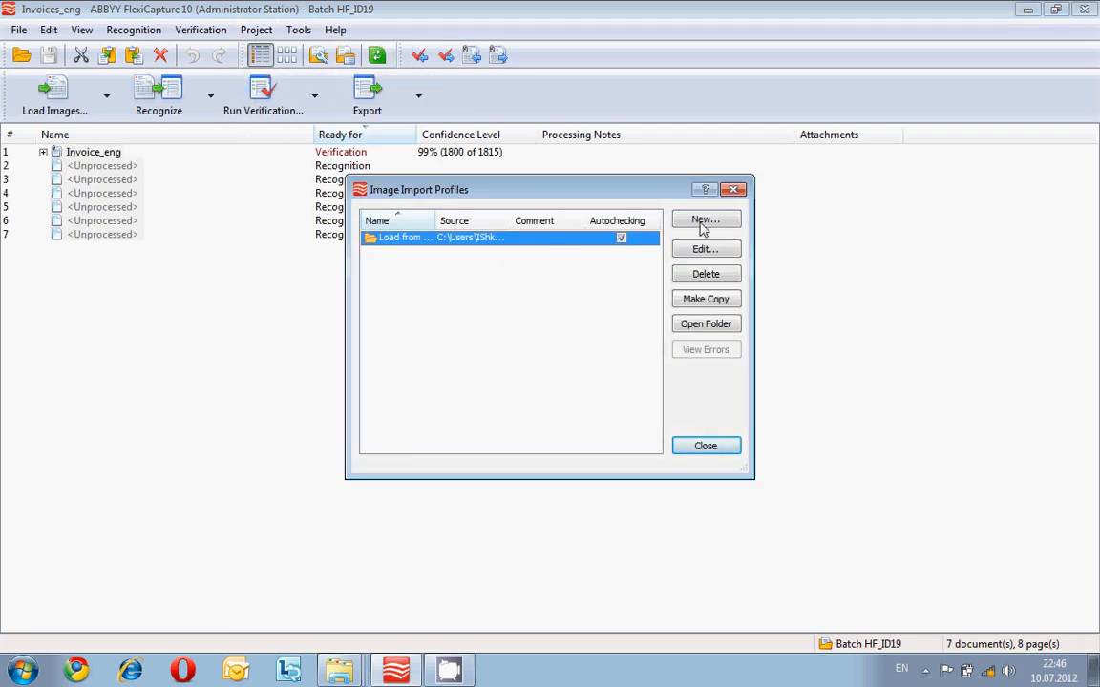
click(704, 220)
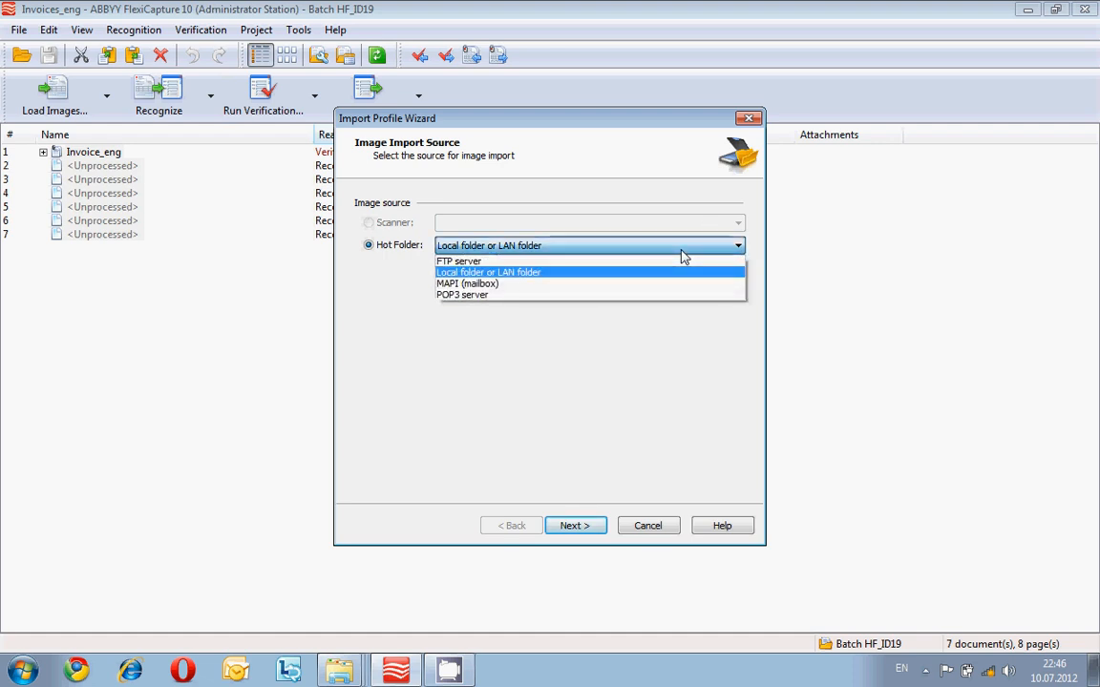
mouse_move(681, 279)
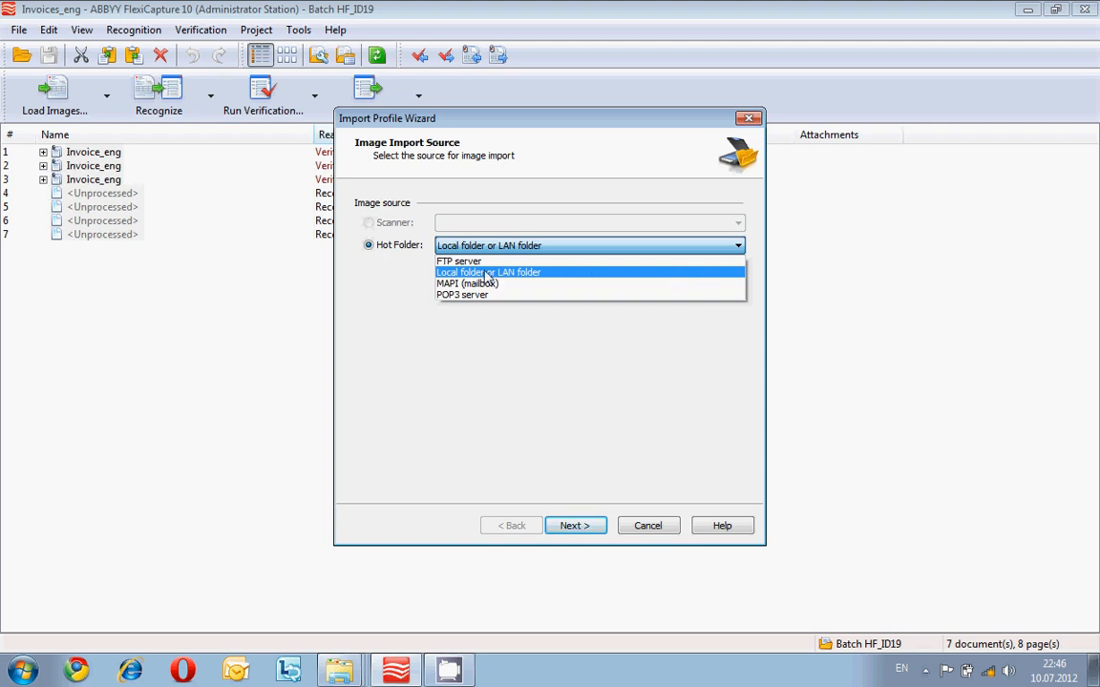
mouse_move(537, 276)
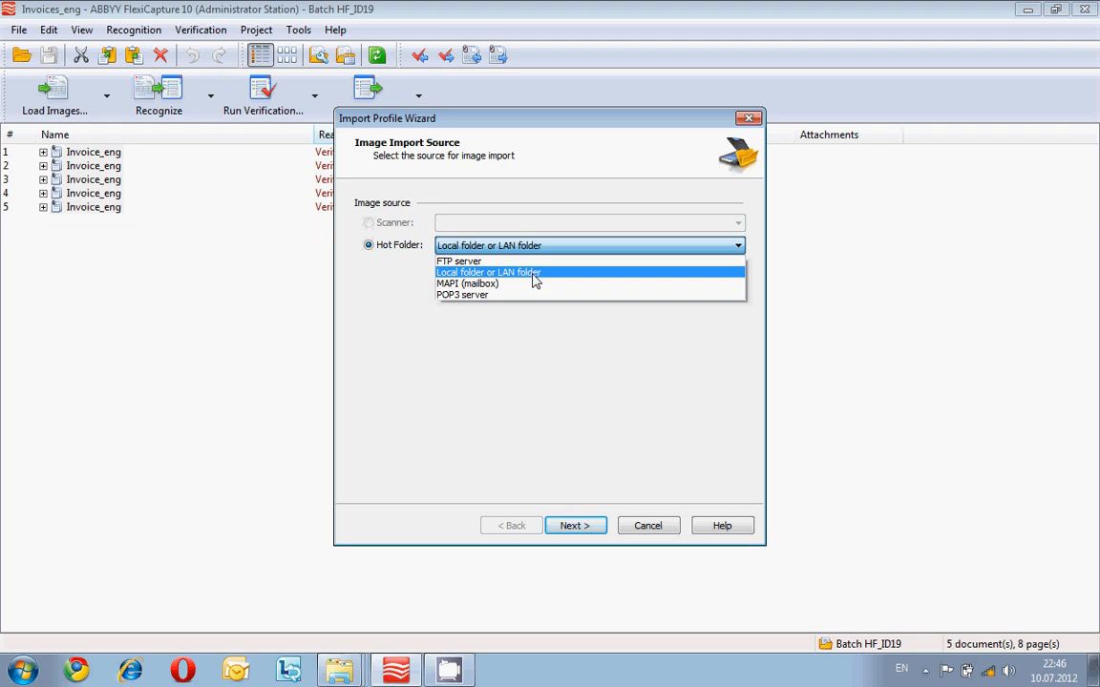
mouse_move(536, 262)
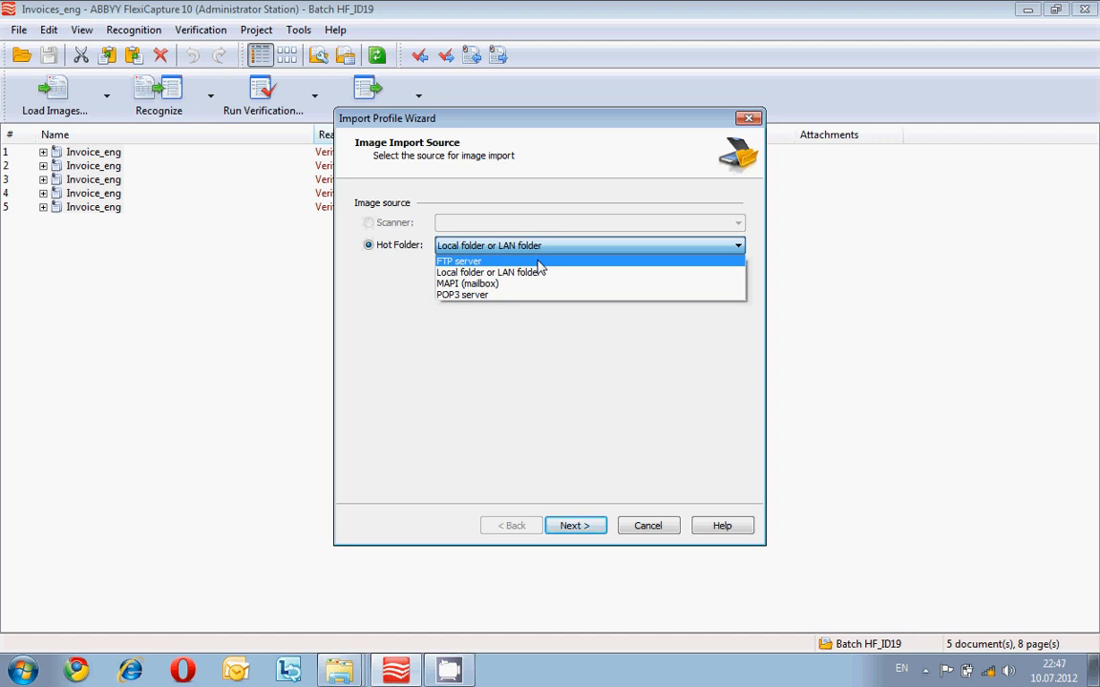
mouse_move(531, 283)
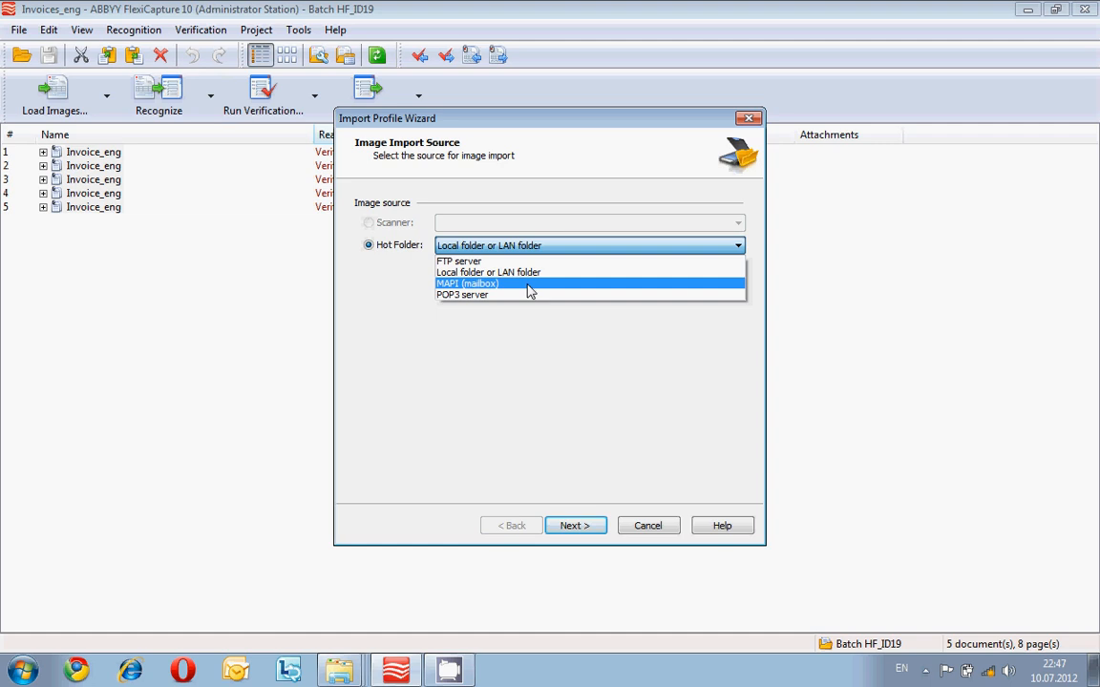
click(488, 272)
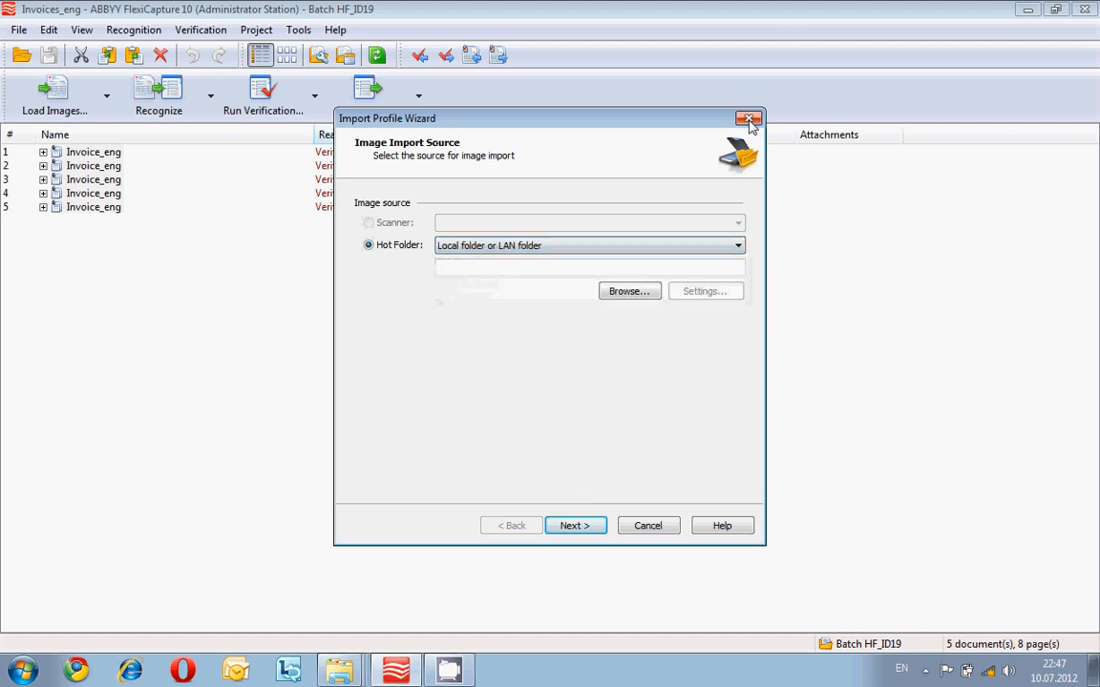
- Close the Import Profile Wizard without saving a profile
click(749, 117)
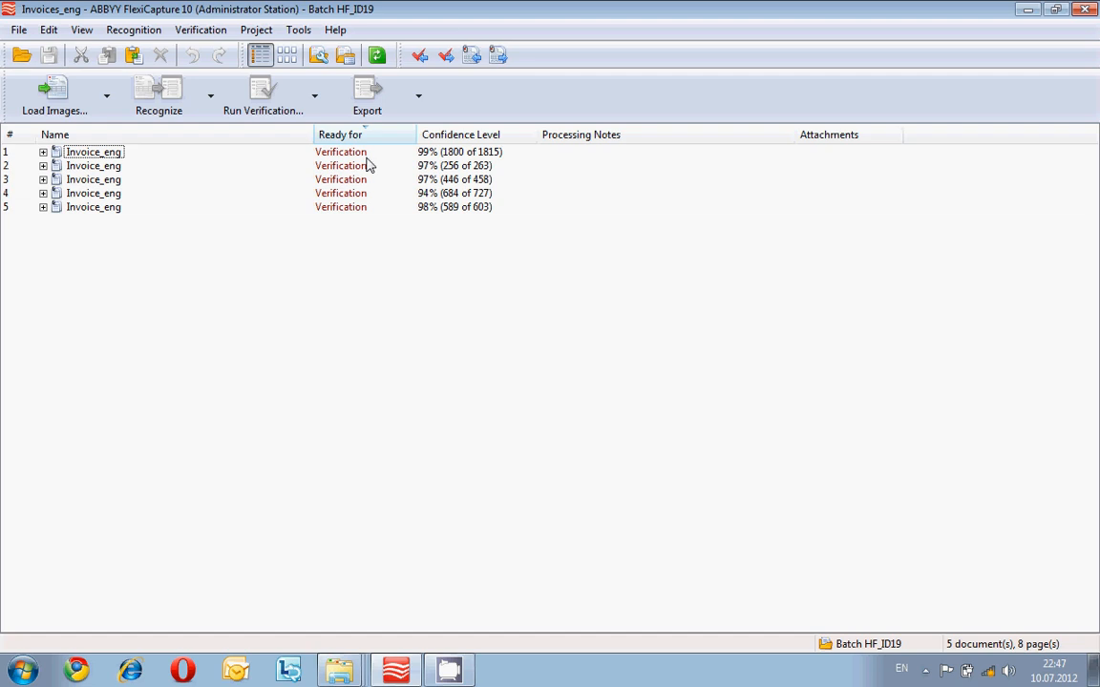
mouse_move(397, 162)
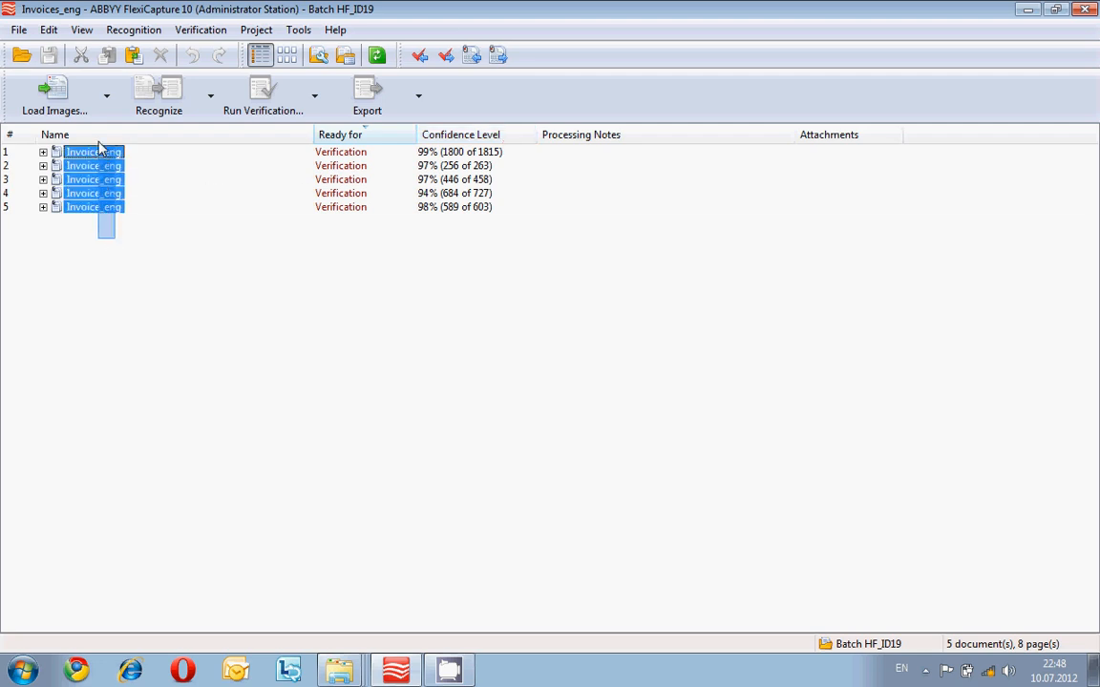
mouse_move(262, 93)
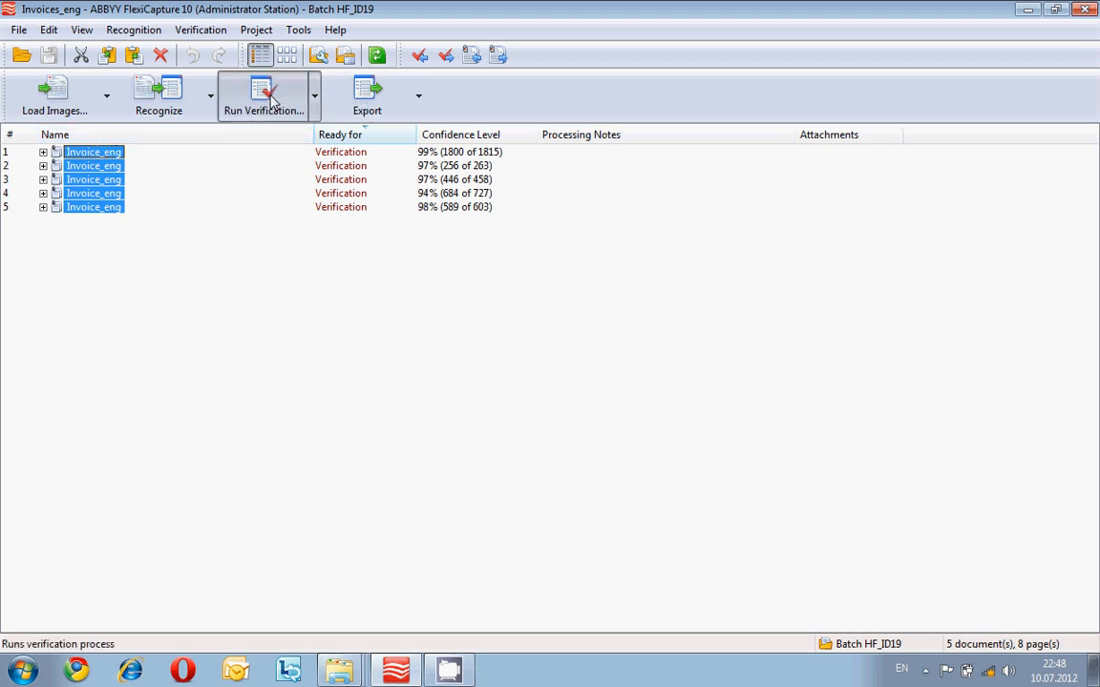
- Run verification on the selected invoices and confirm all characters recognised as 1
click(263, 93)
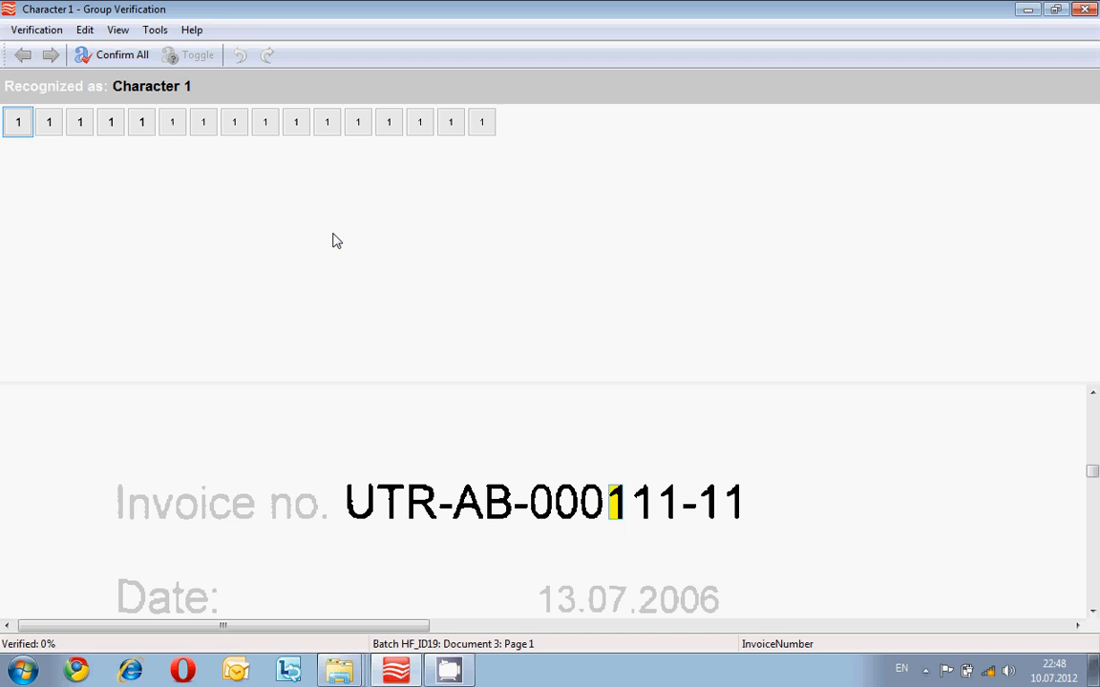
mouse_move(277, 241)
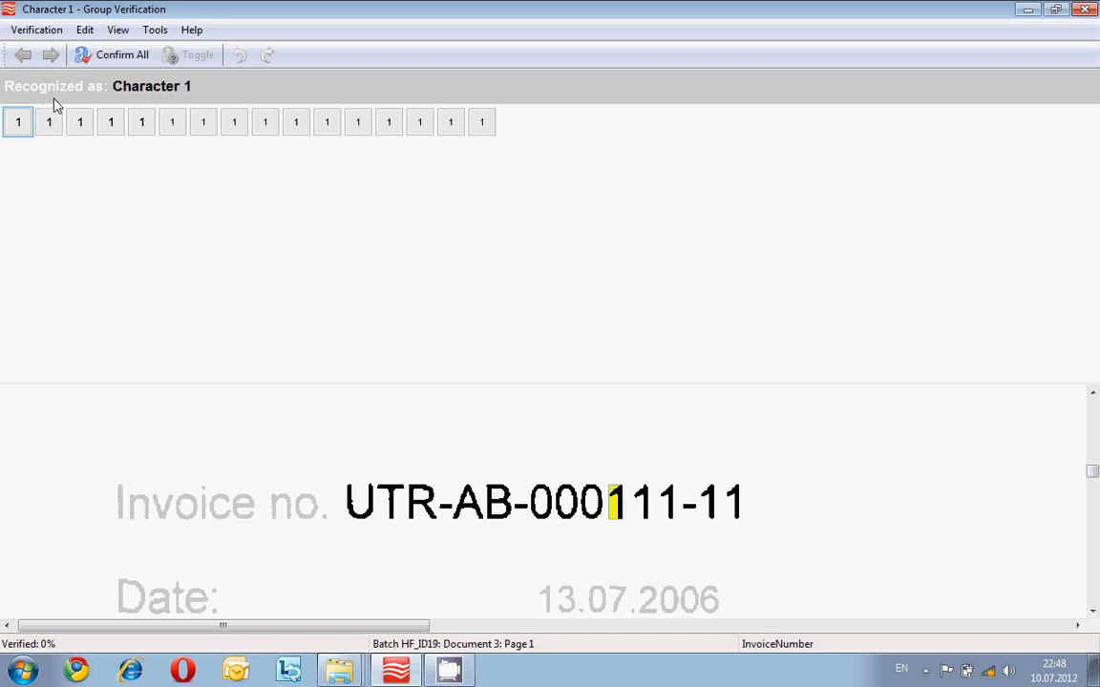
mouse_move(98, 90)
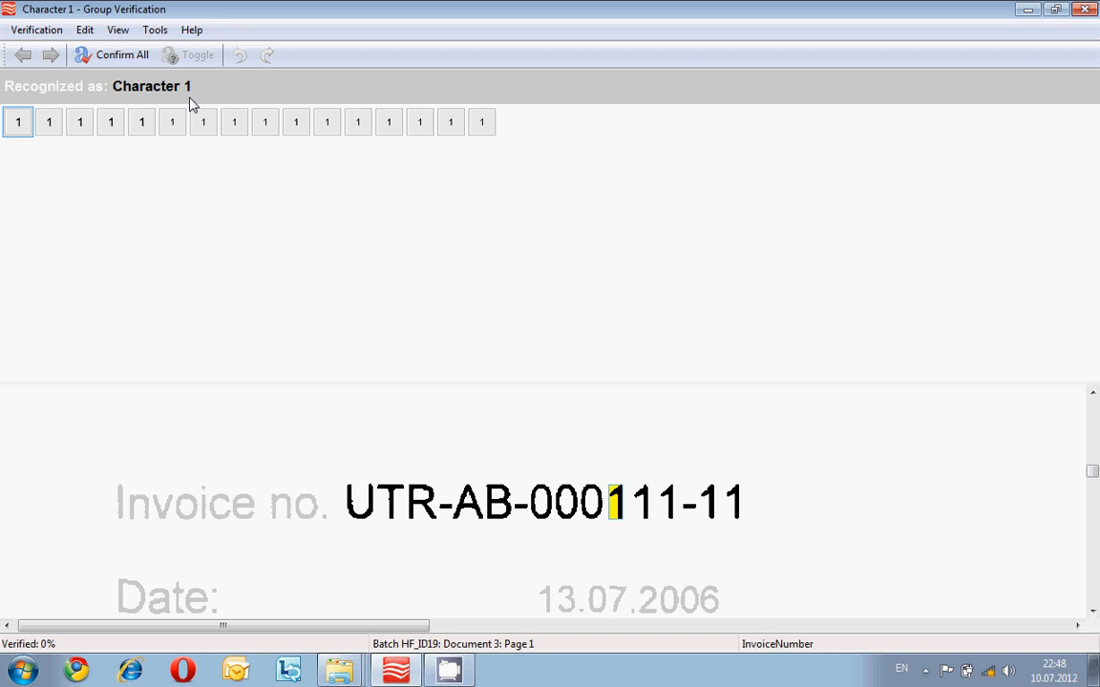
mouse_move(35, 156)
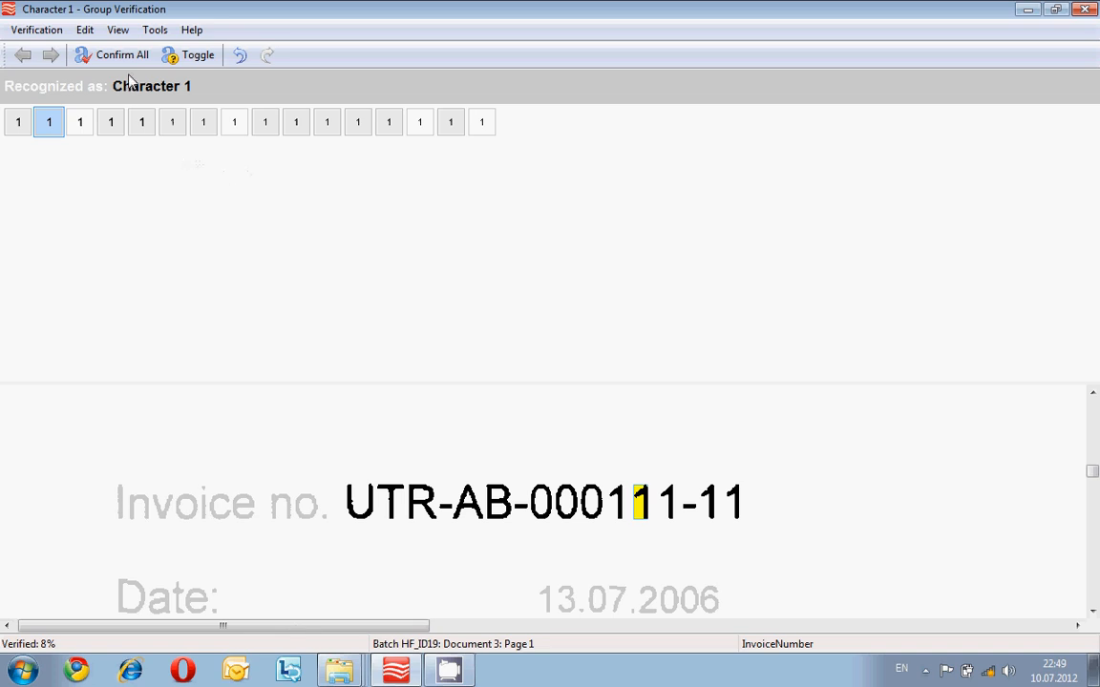
mouse_move(122, 54)
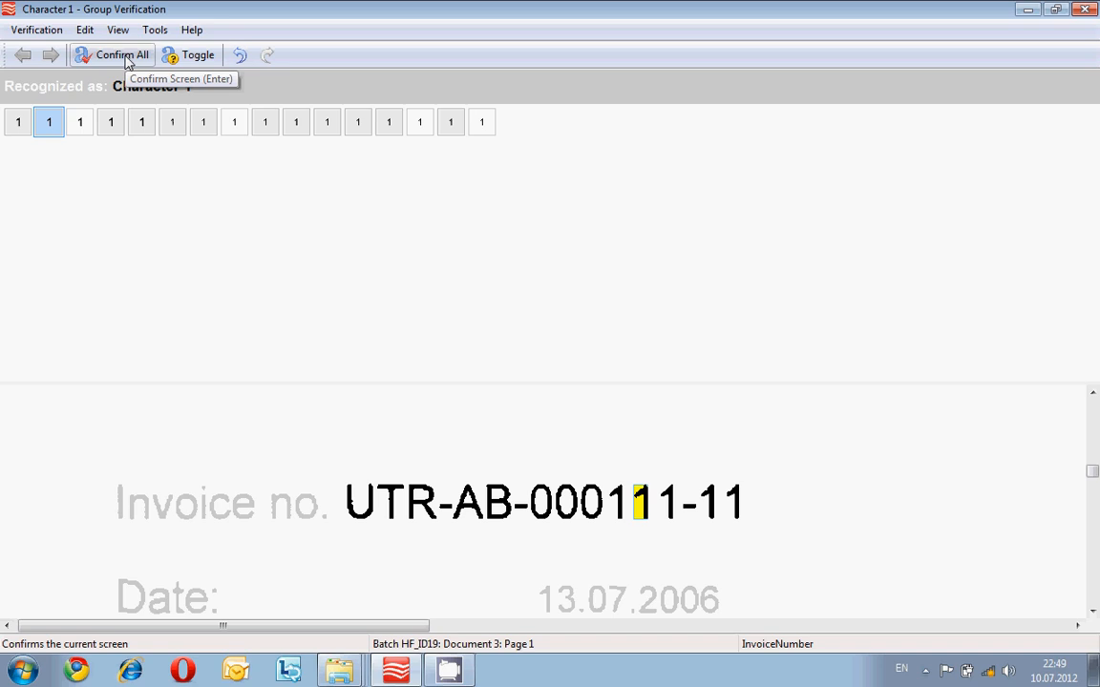
click(111, 54)
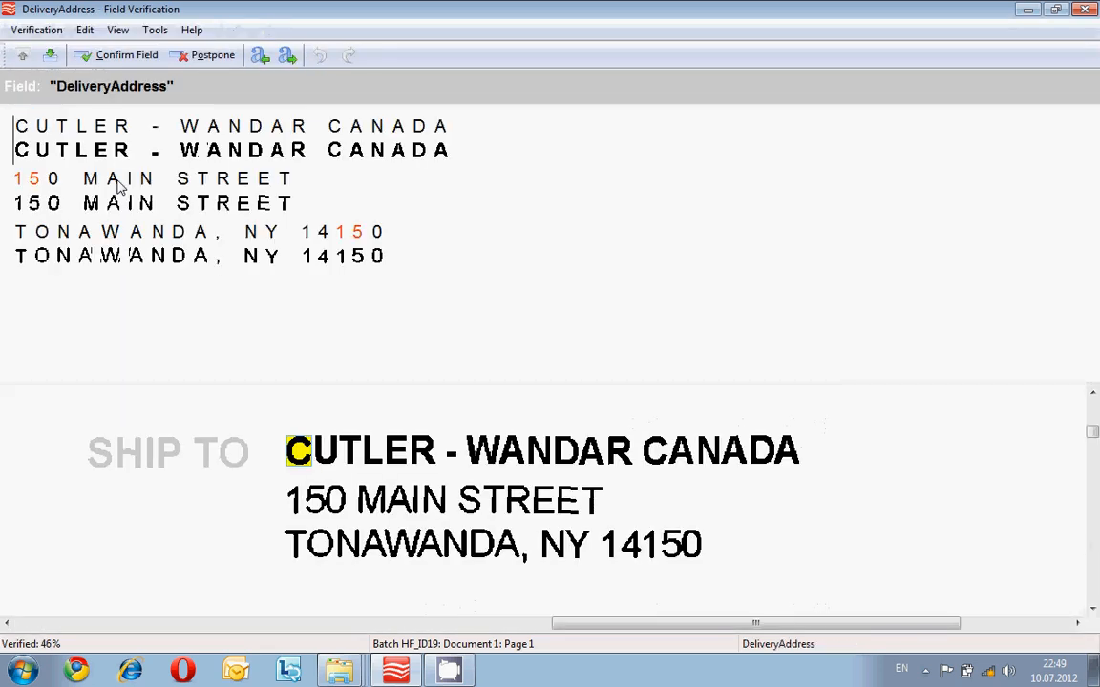
mouse_move(120, 187)
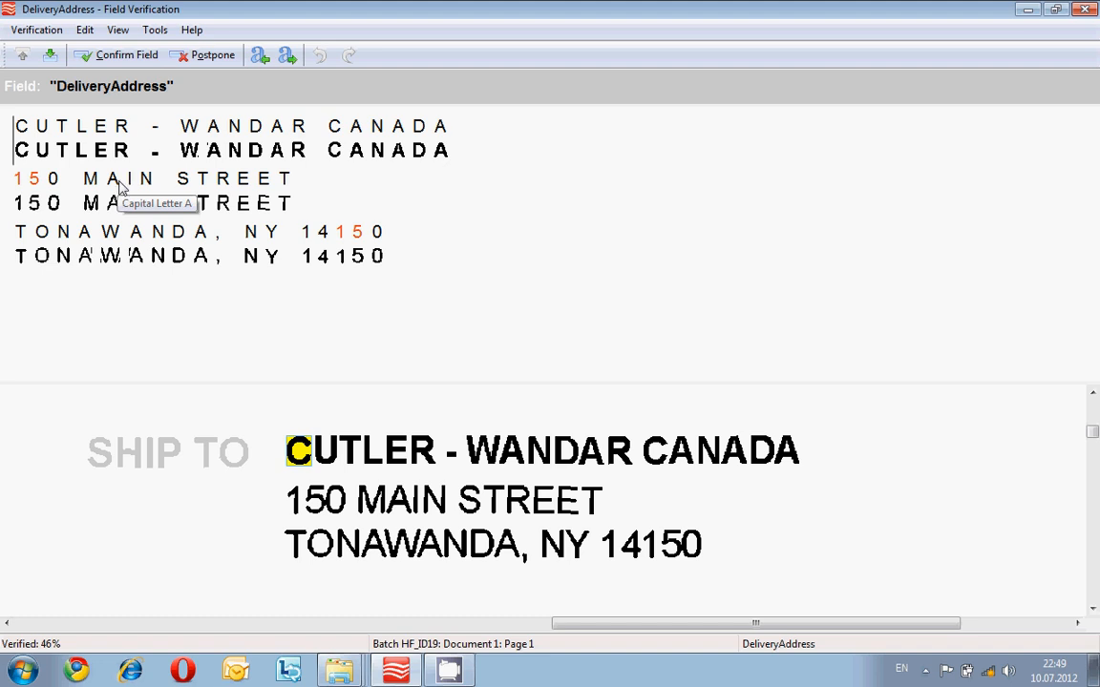
mouse_move(117, 188)
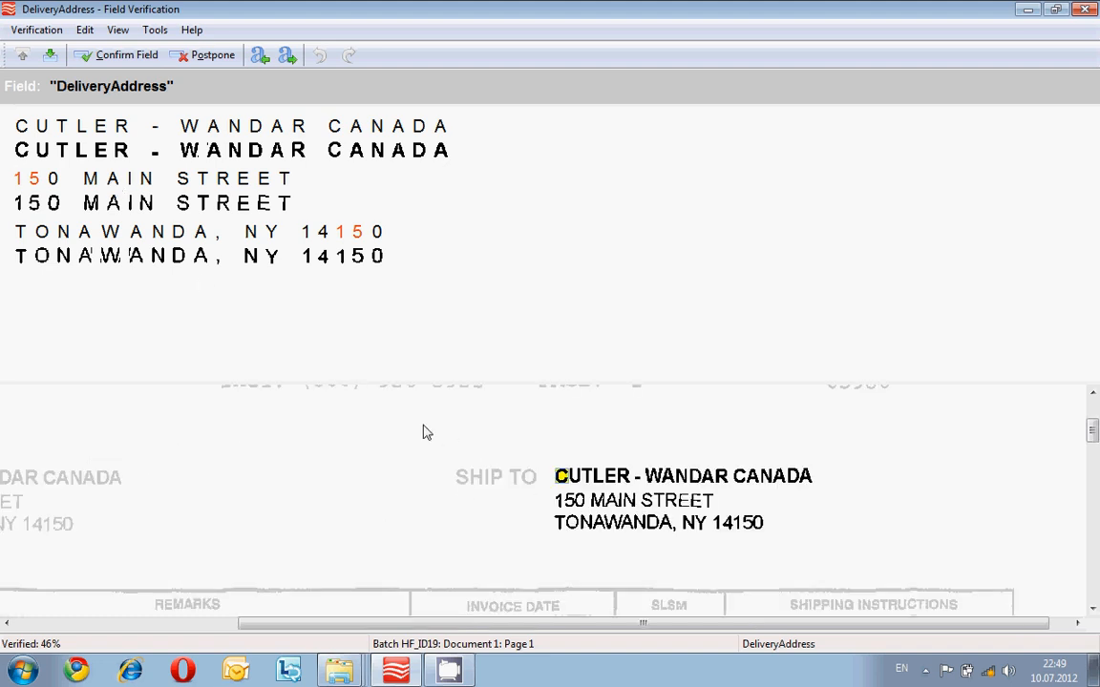
mouse_move(251, 215)
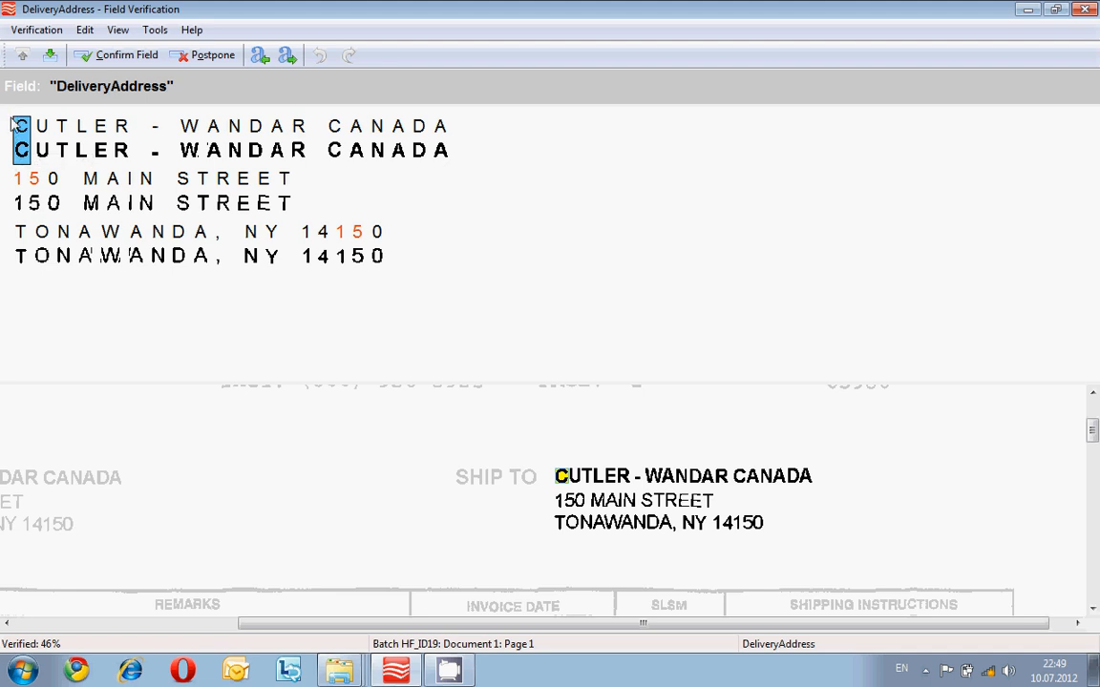
mouse_move(137, 143)
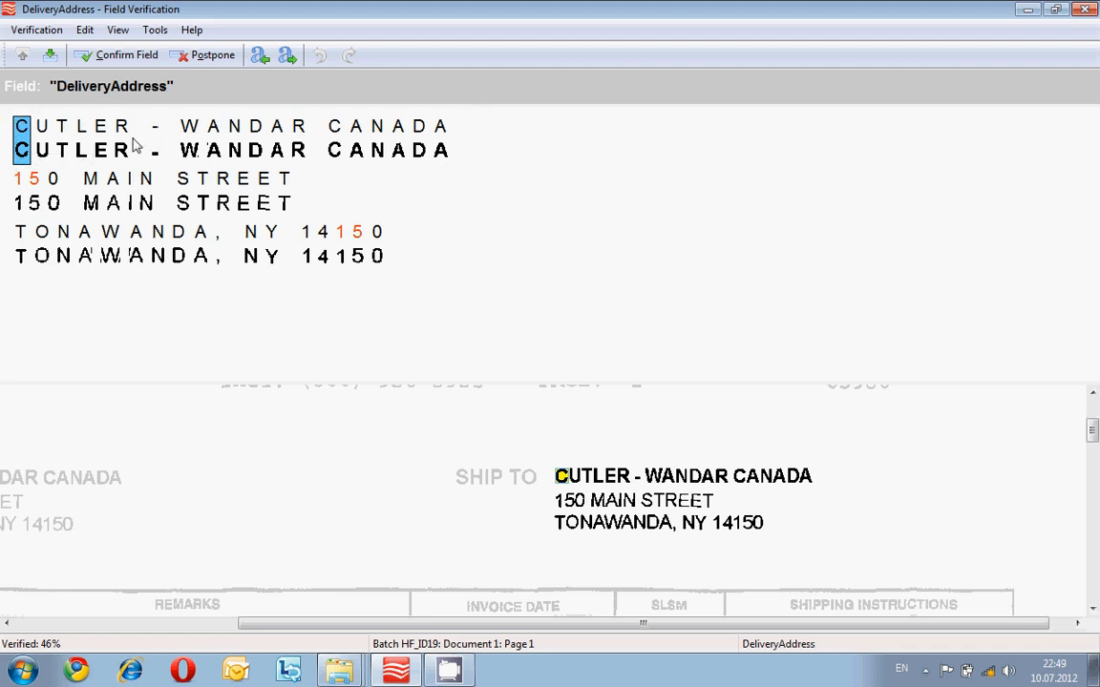
text(dfsdf)
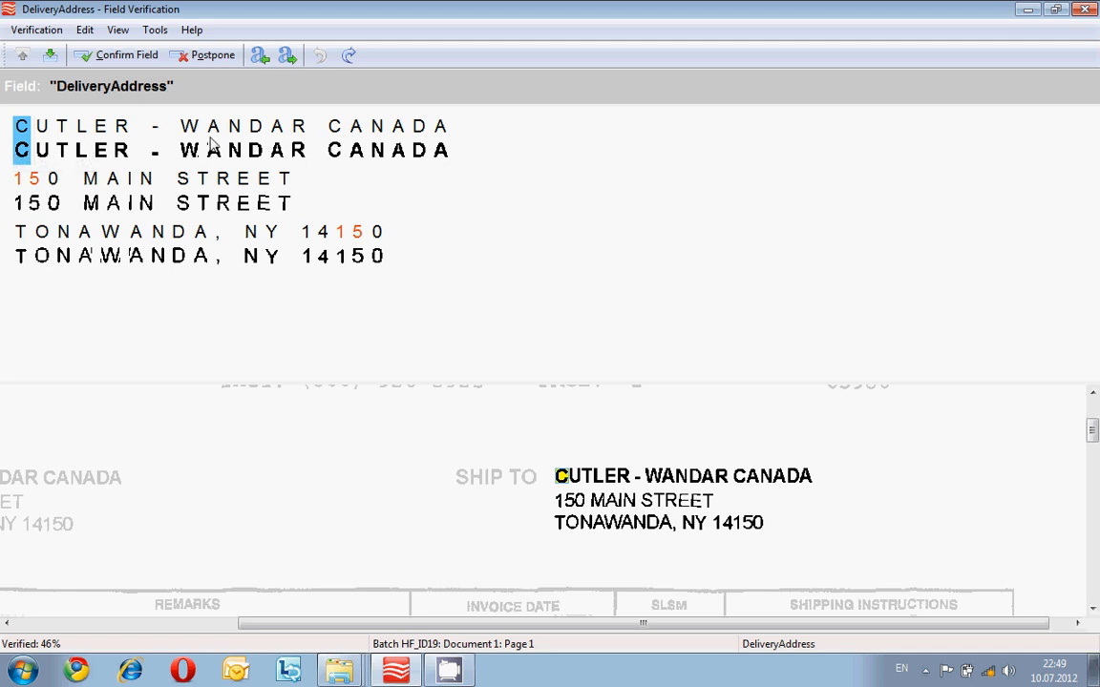
mouse_move(13, 144)
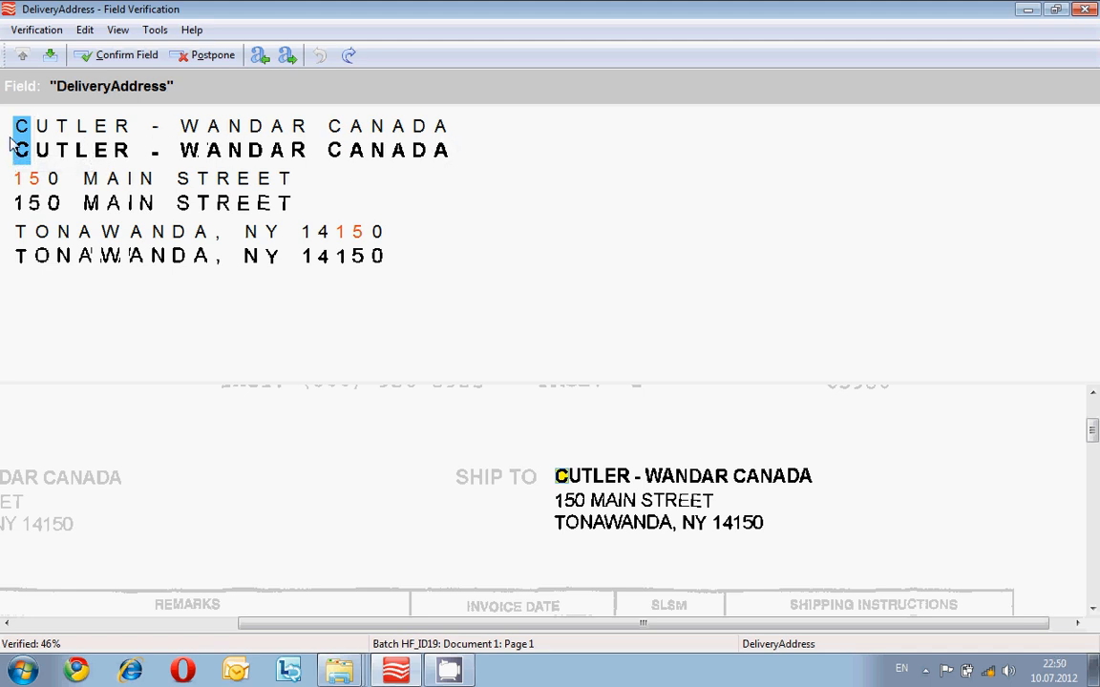
mouse_move(151, 170)
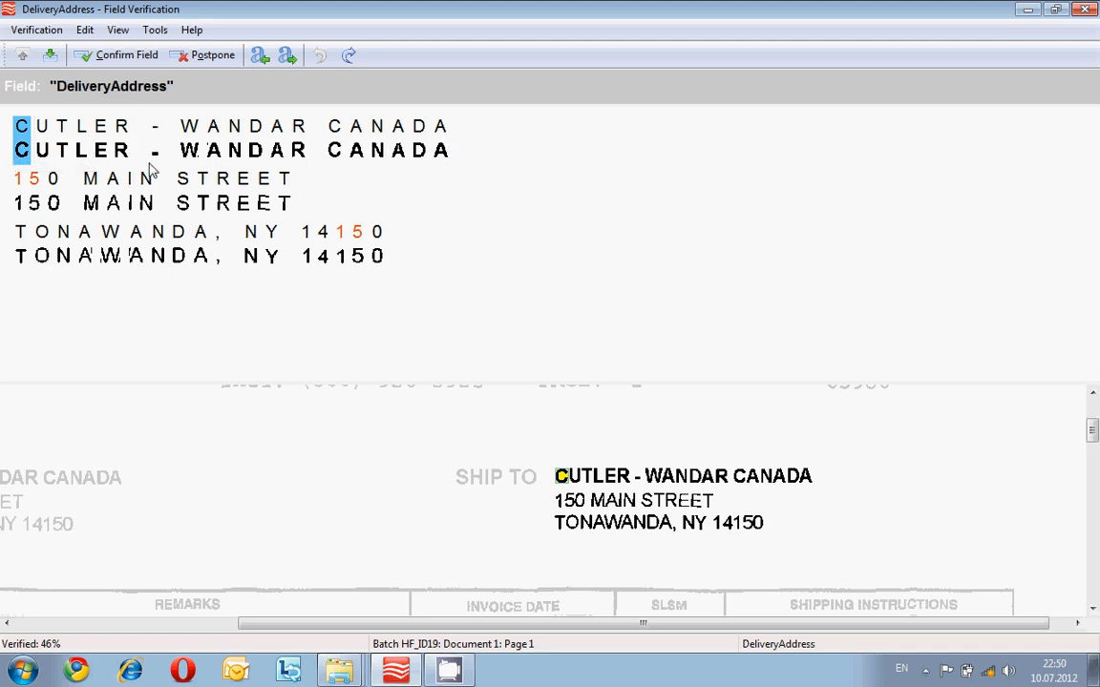
mouse_move(377, 146)
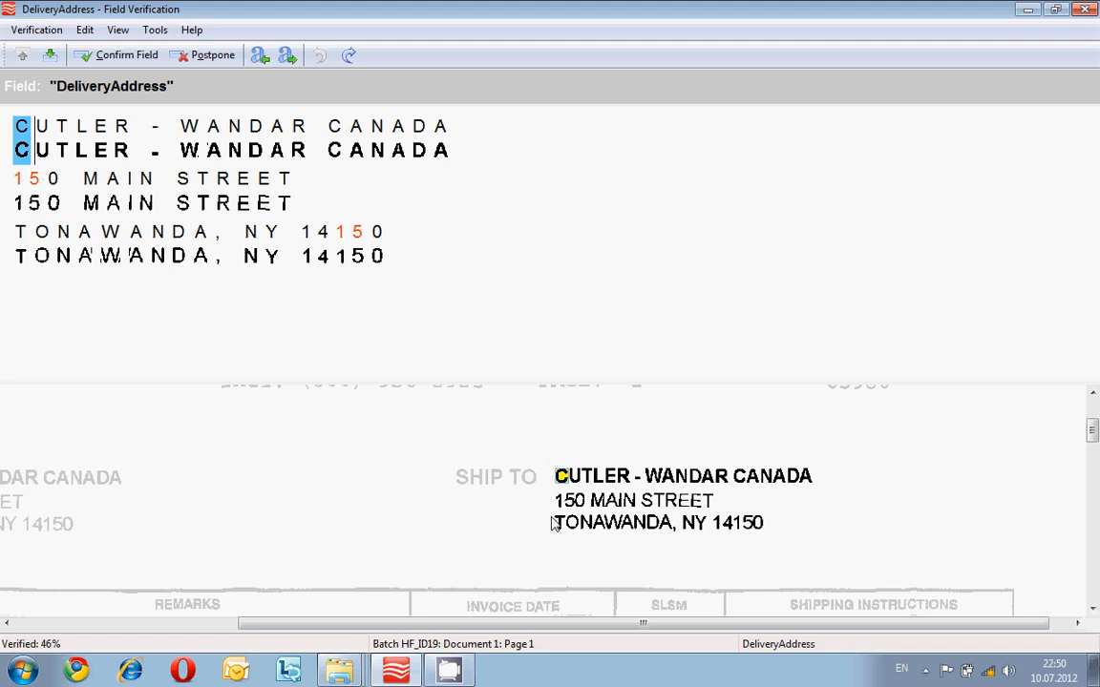
mouse_move(714, 499)
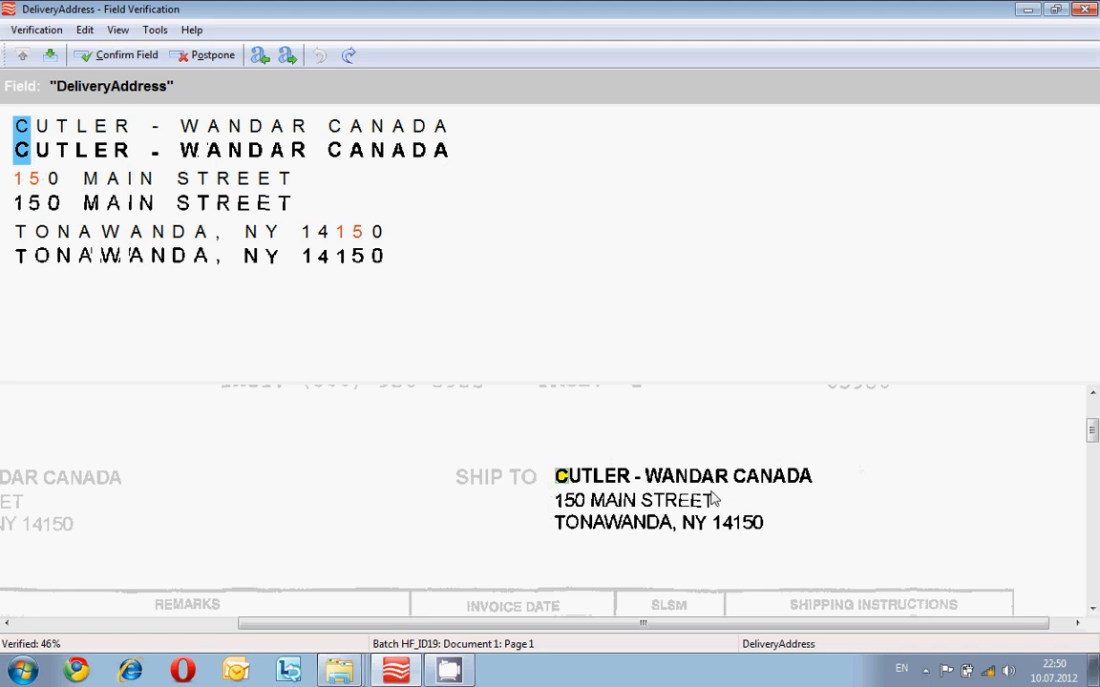
mouse_move(501, 506)
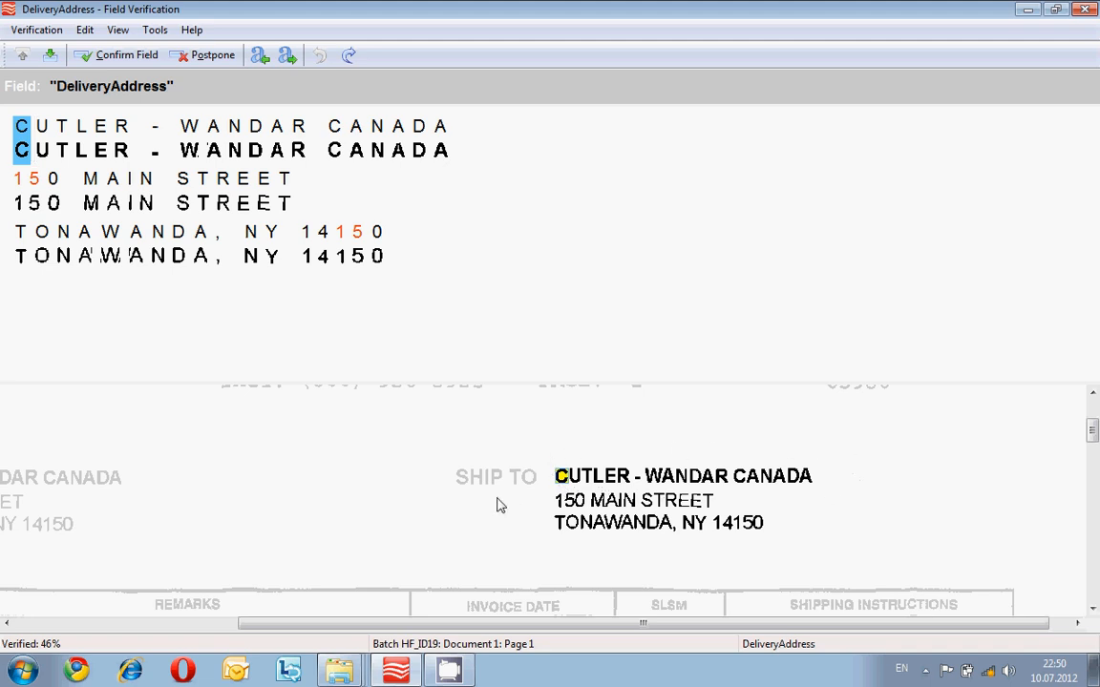
mouse_move(244, 286)
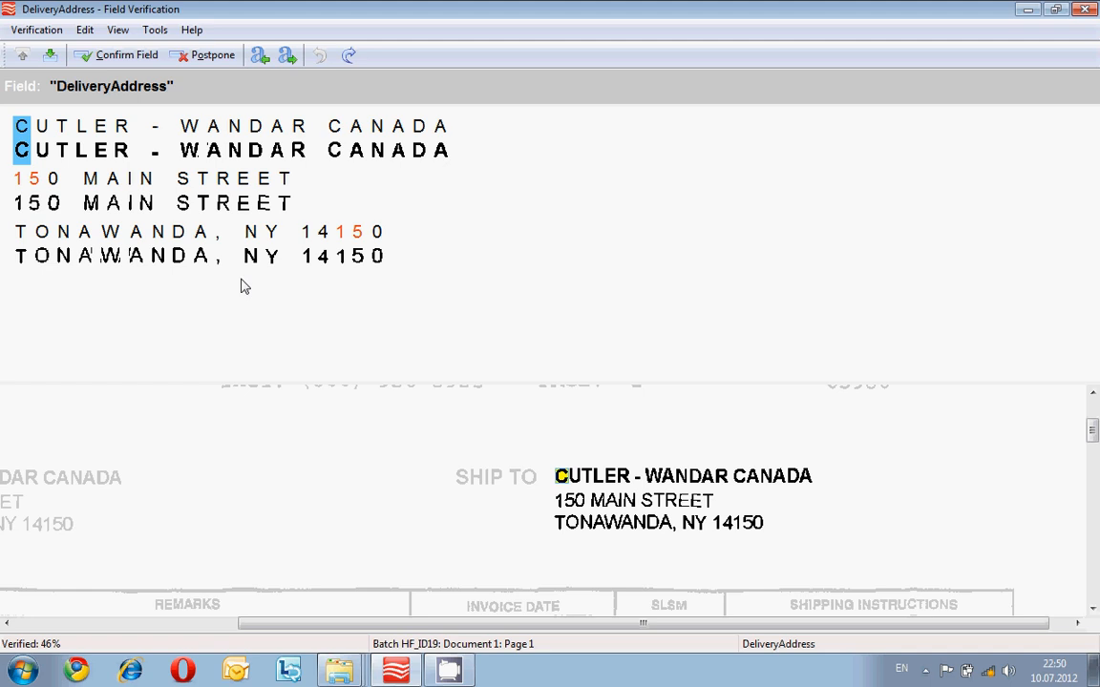
mouse_move(477, 368)
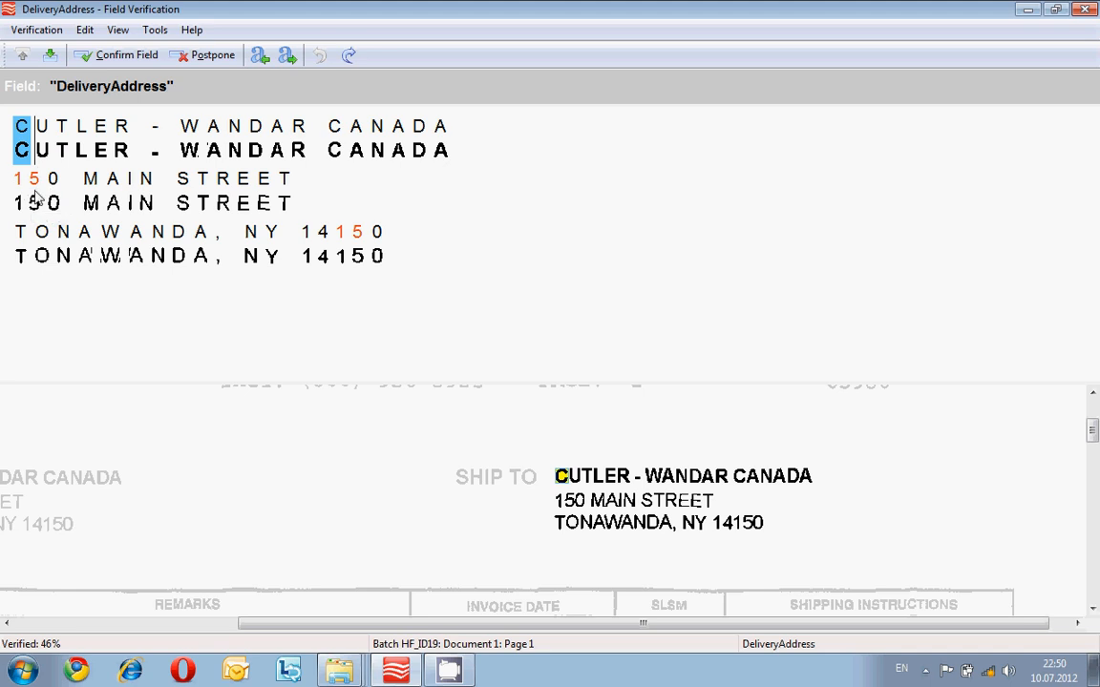
click(126, 54)
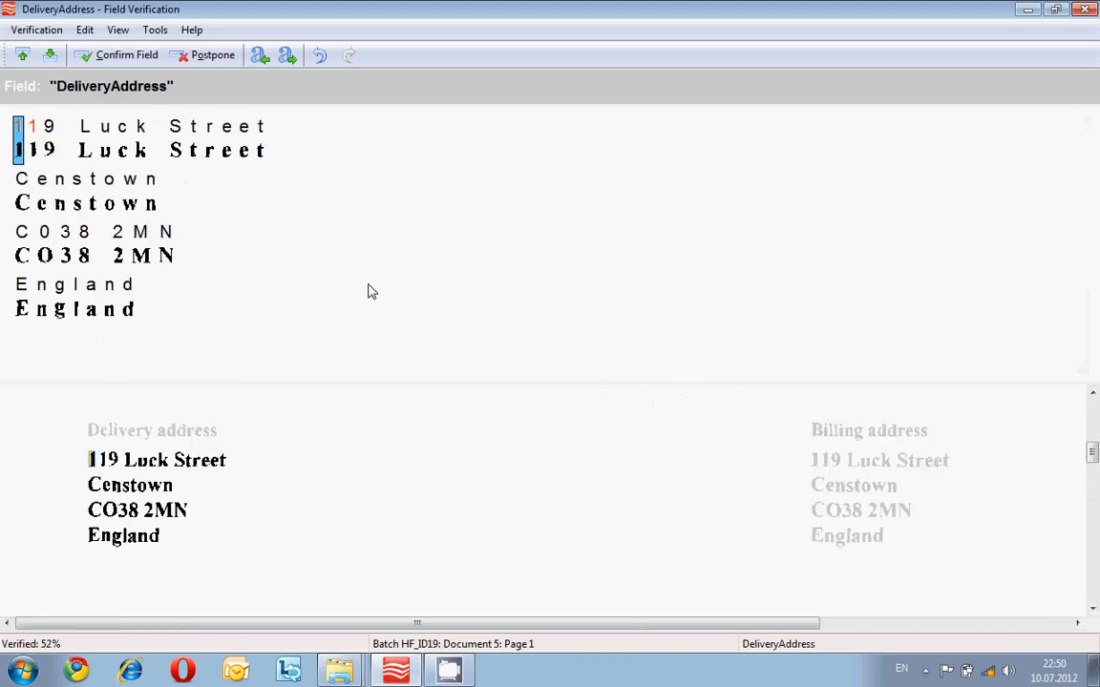
click(126, 54)
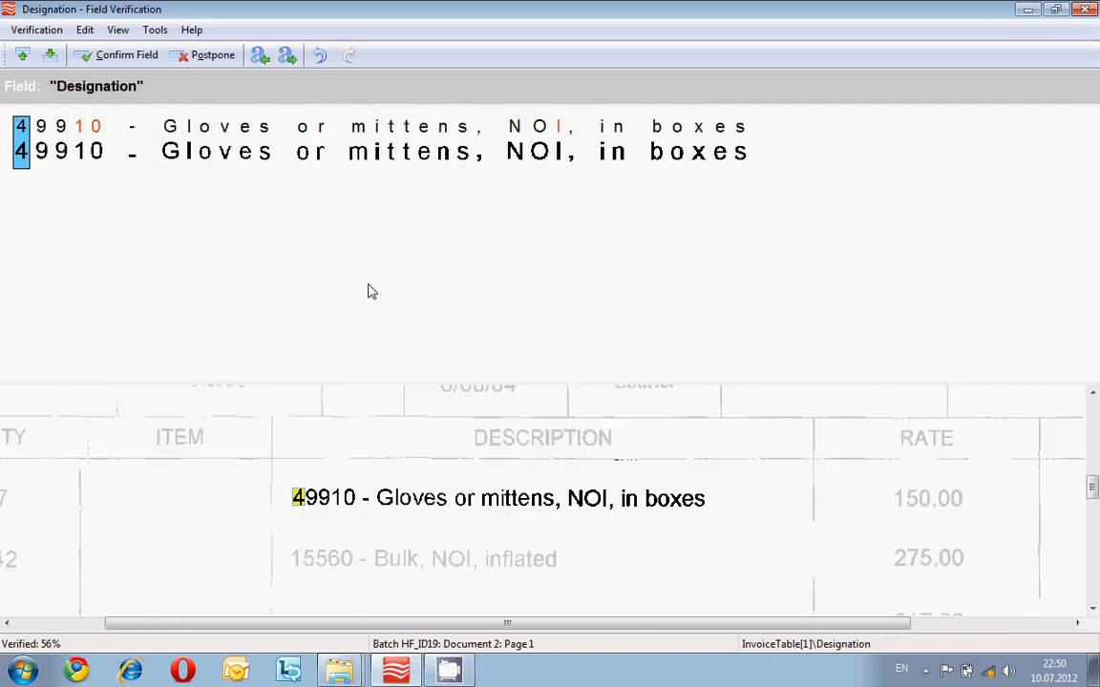
click(127, 55)
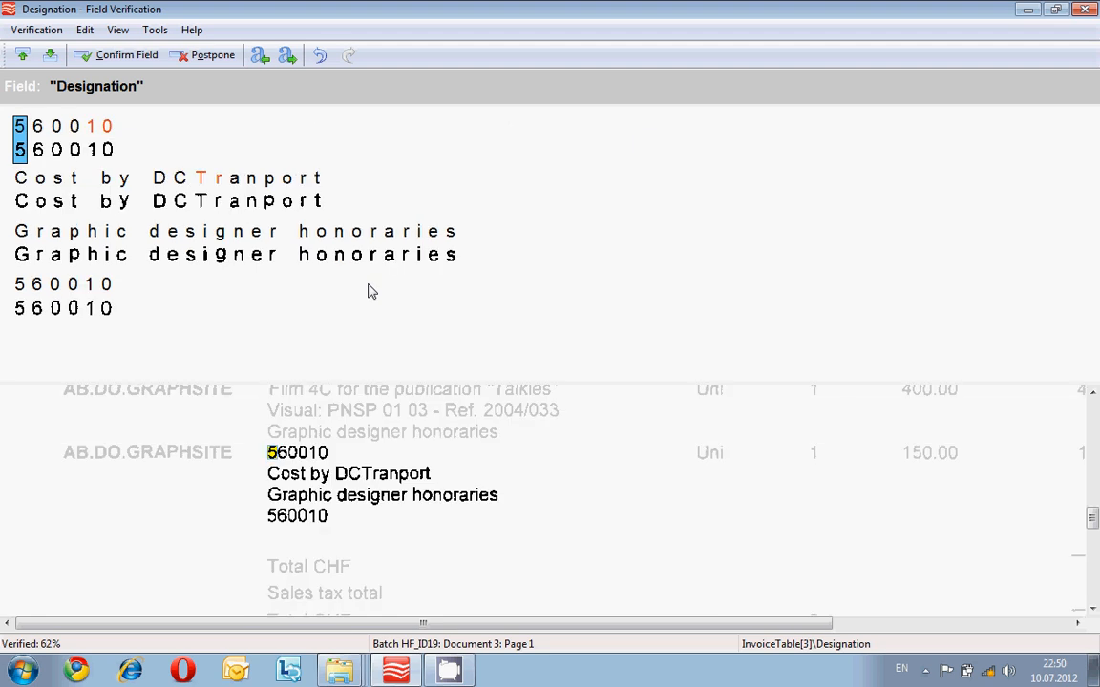
click(125, 55)
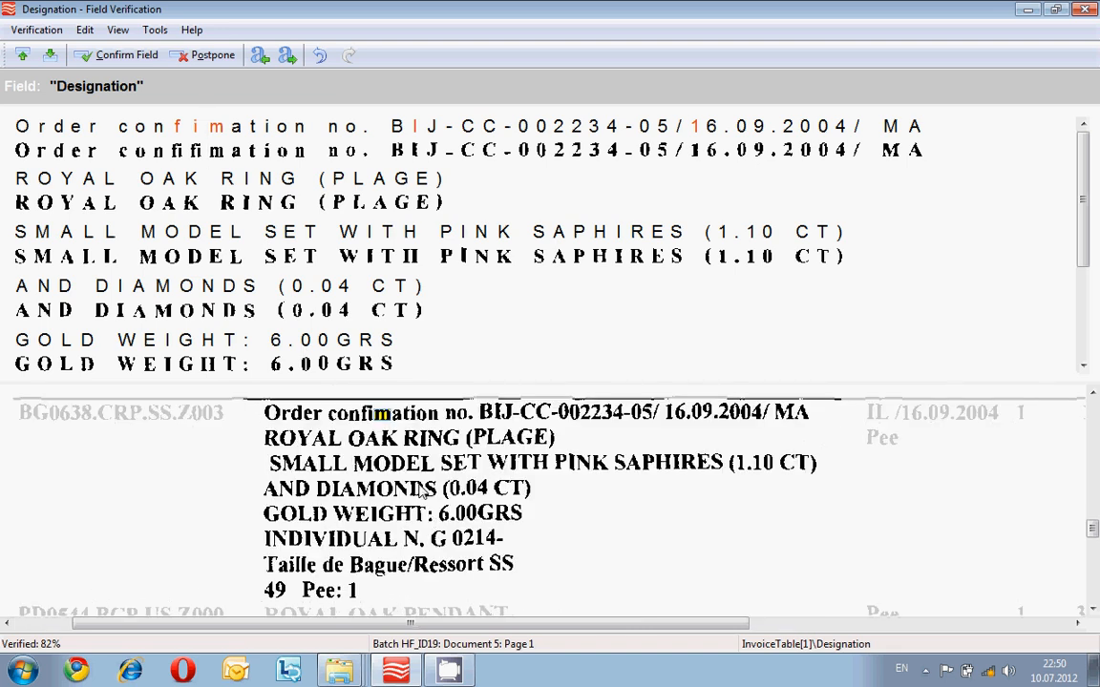
mouse_move(263, 144)
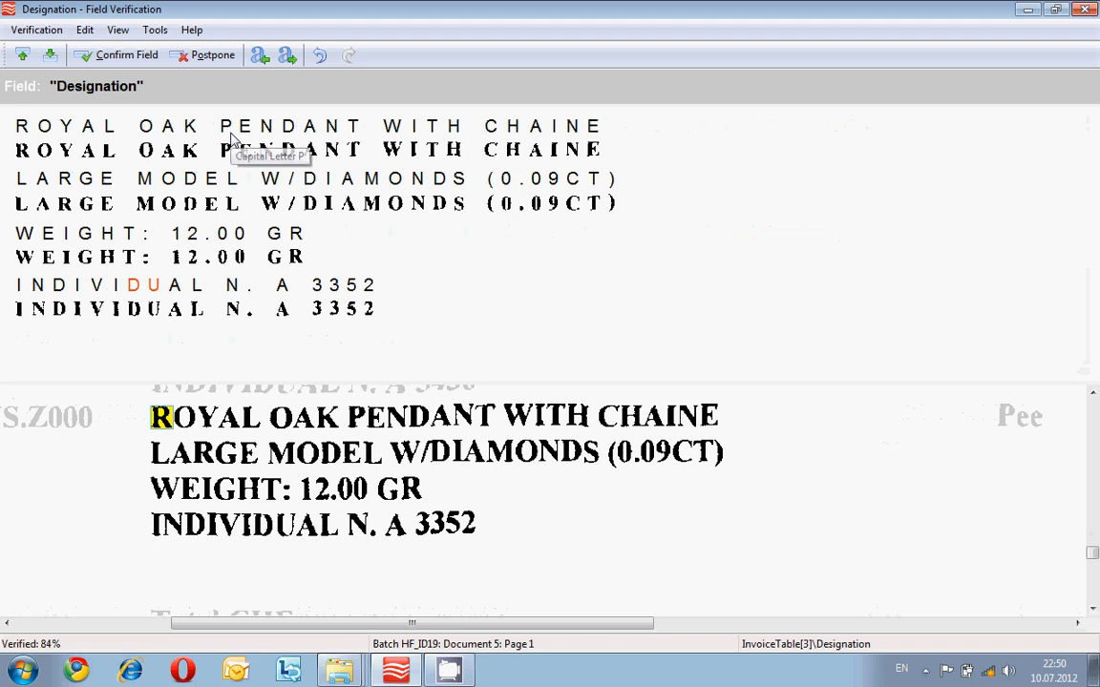
click(126, 54)
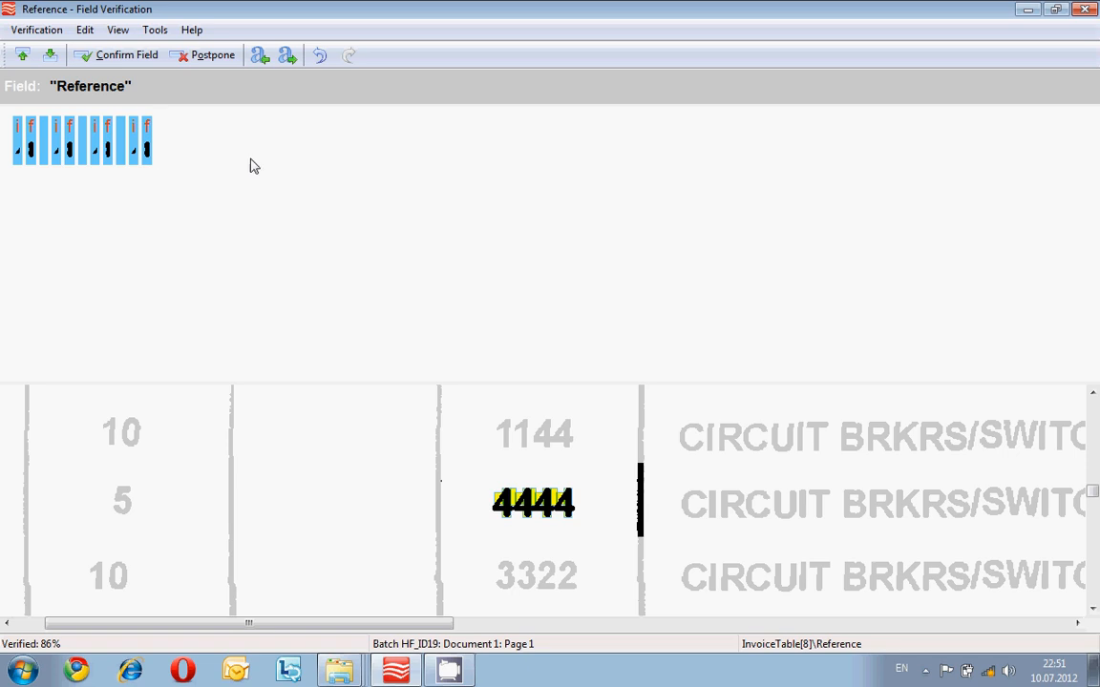
mouse_move(241, 226)
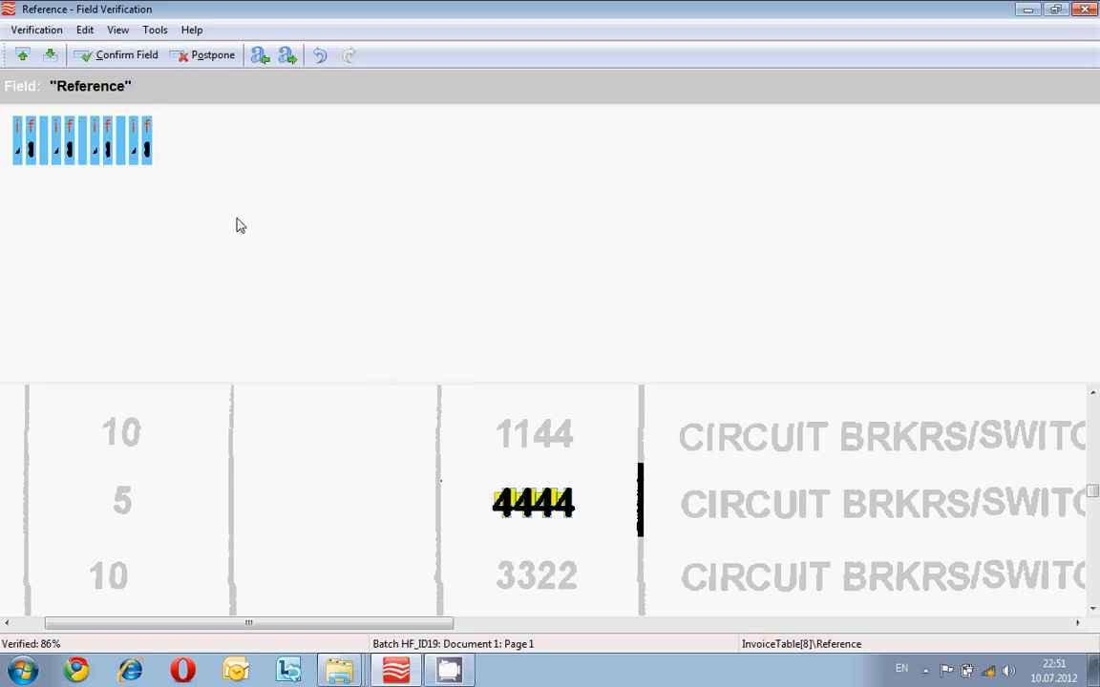
- Confirm the remaining reference values, including 4444 and PD0544.BCP.US.Z000
click(126, 54)
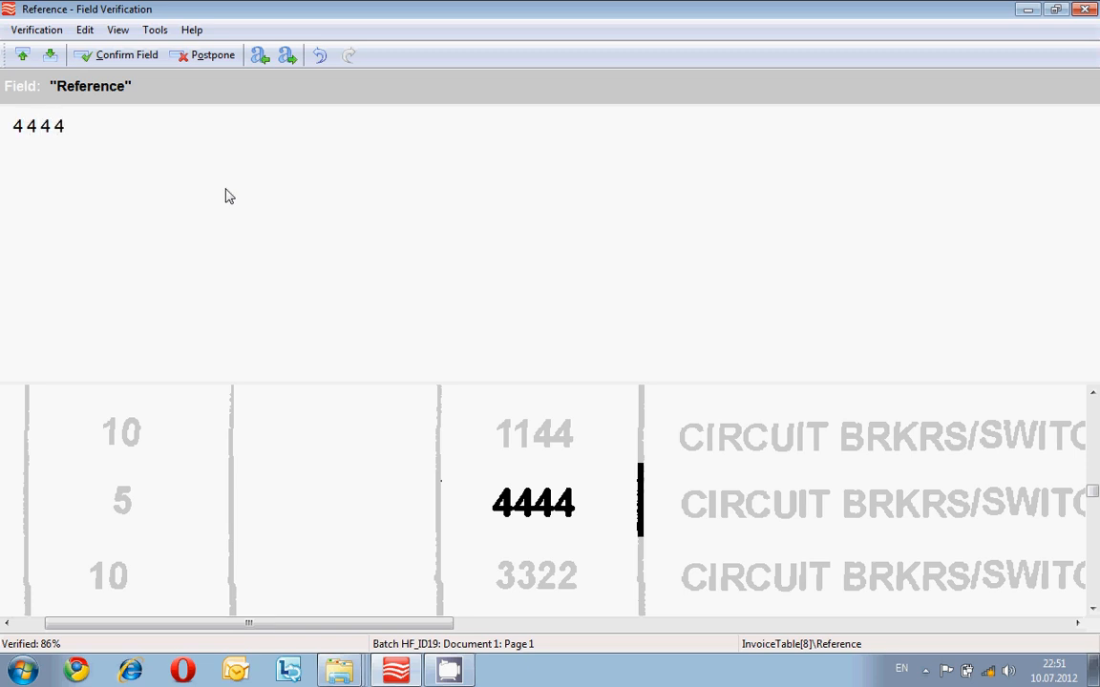
click(126, 54)
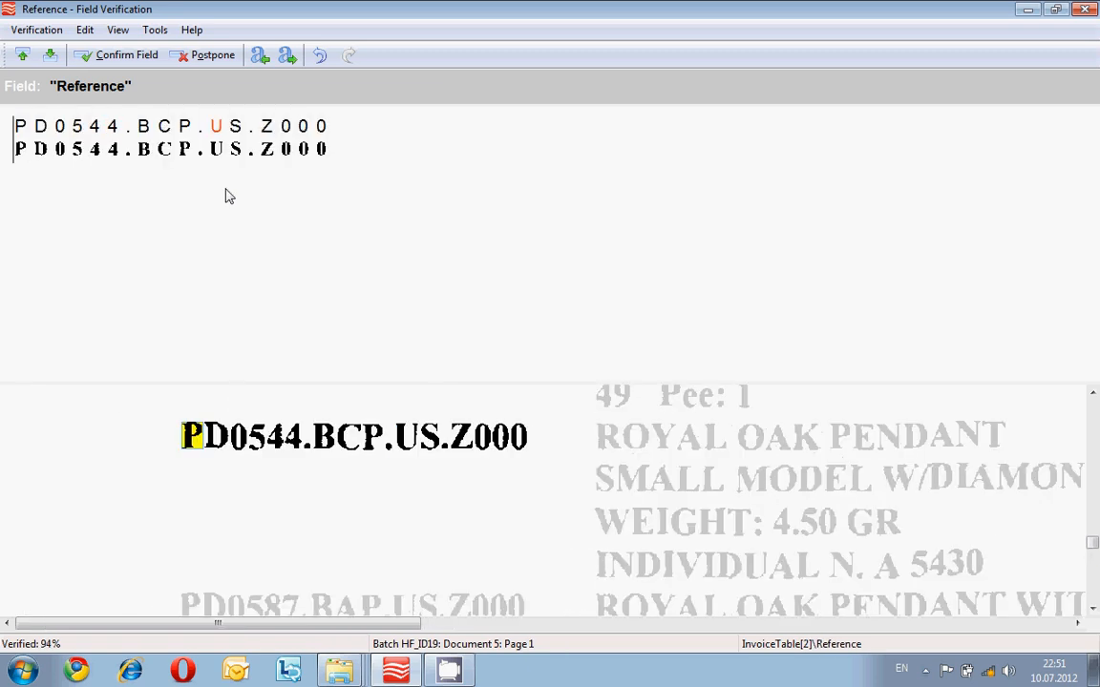
click(126, 54)
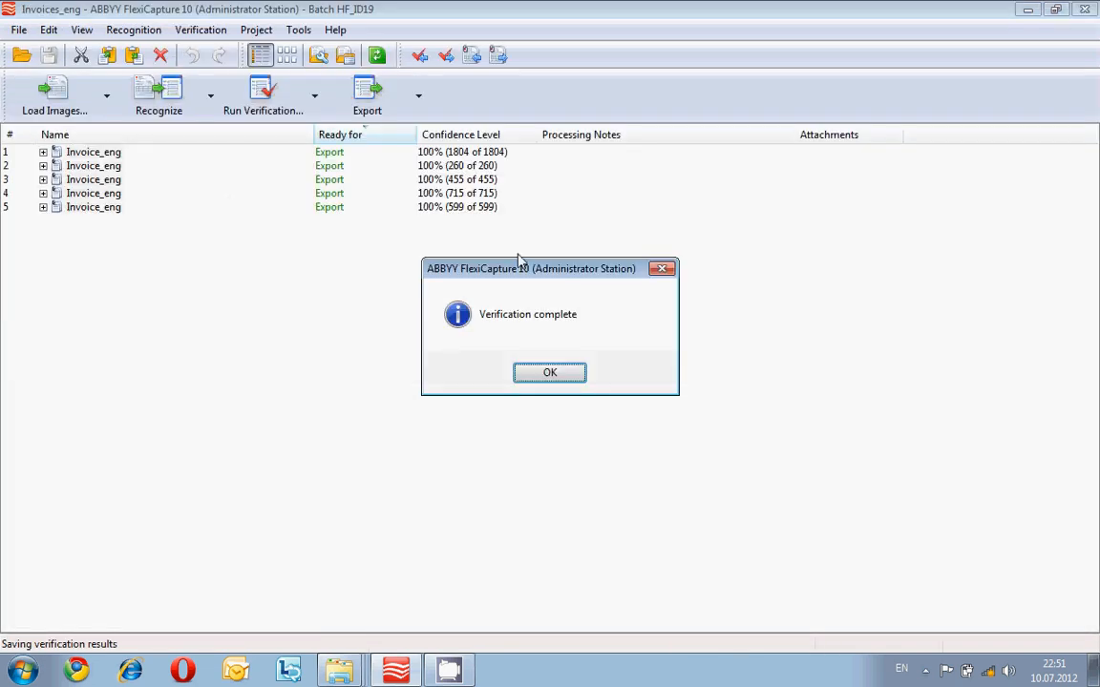
- Dismiss the verification complete notice and export the five verified invoices
click(549, 373)
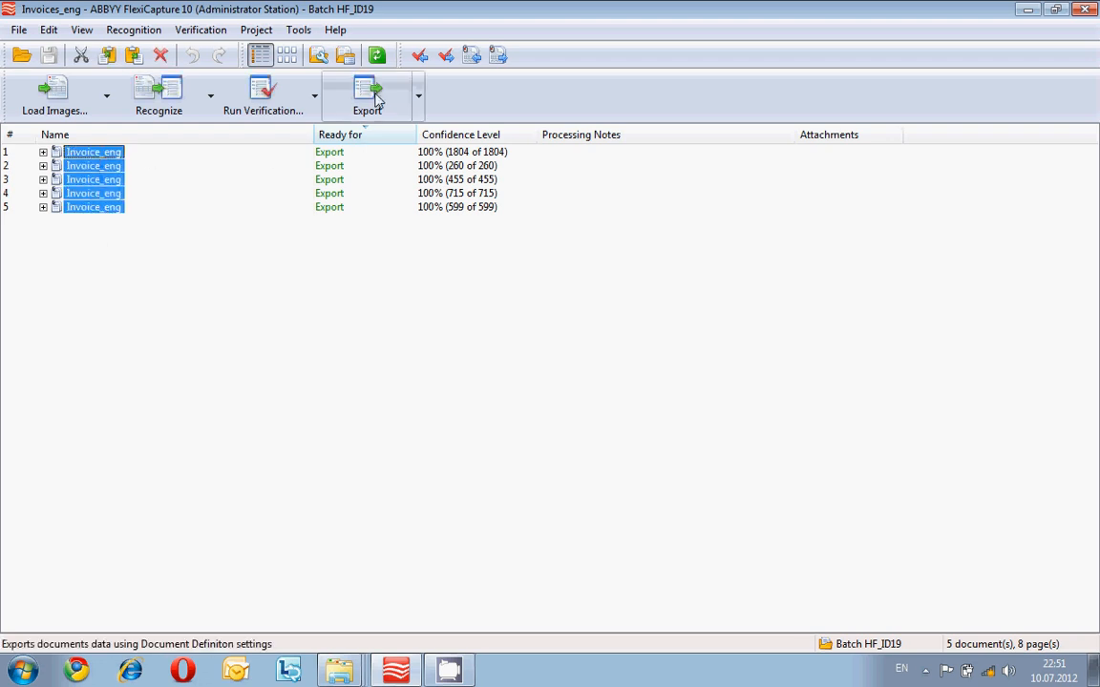
click(368, 95)
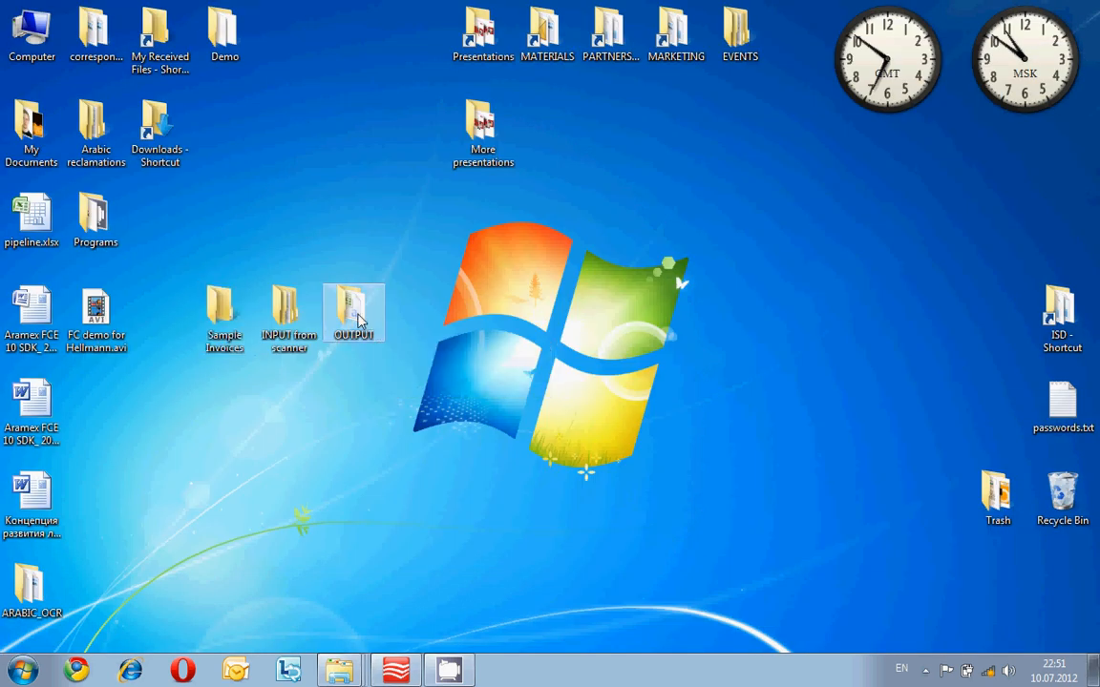
- Open InvoiceData_Batch HF_ID19.csv from the desktop OUTPUT folder in Excel
double_click(355, 312)
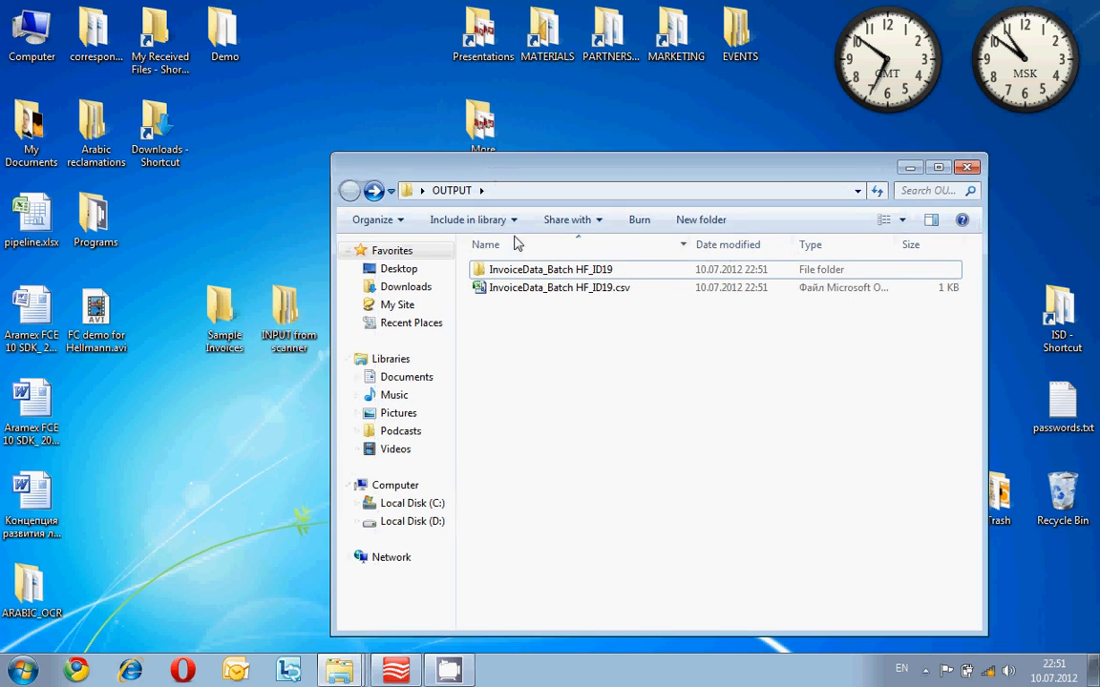
mouse_move(563, 322)
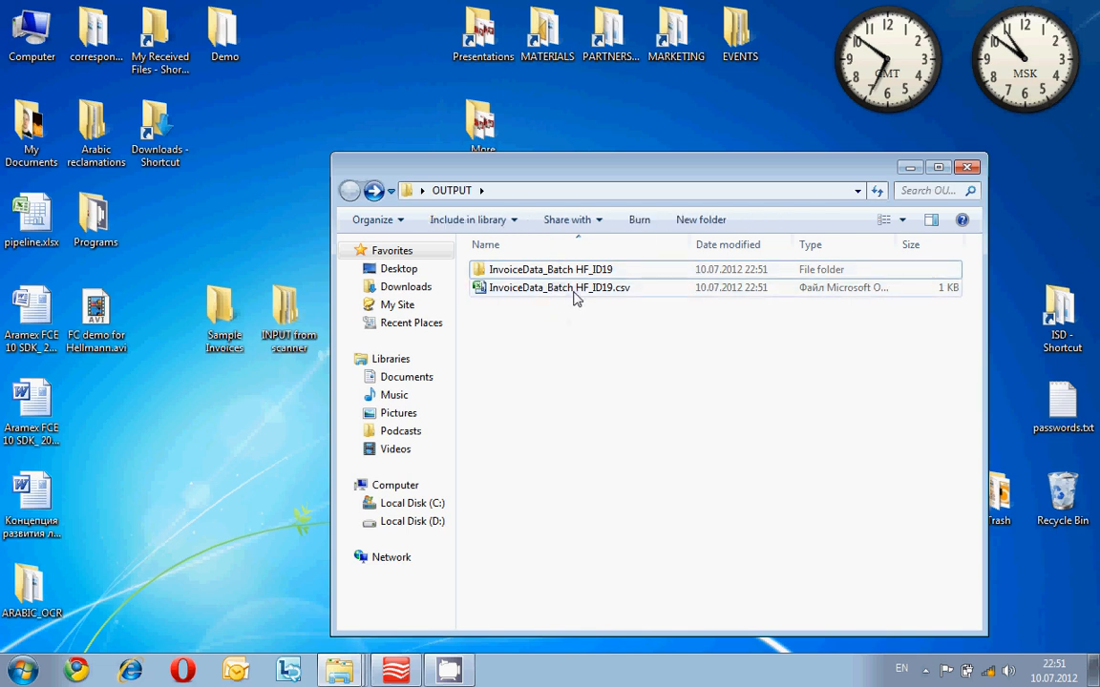
mouse_move(559, 287)
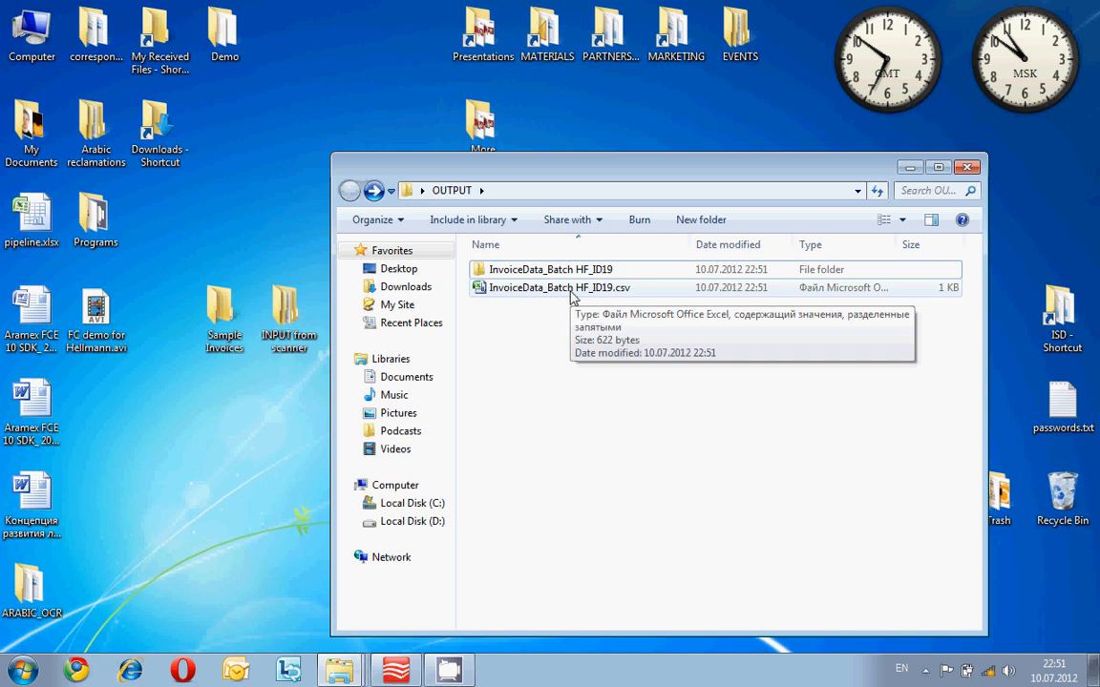
double_click(559, 288)
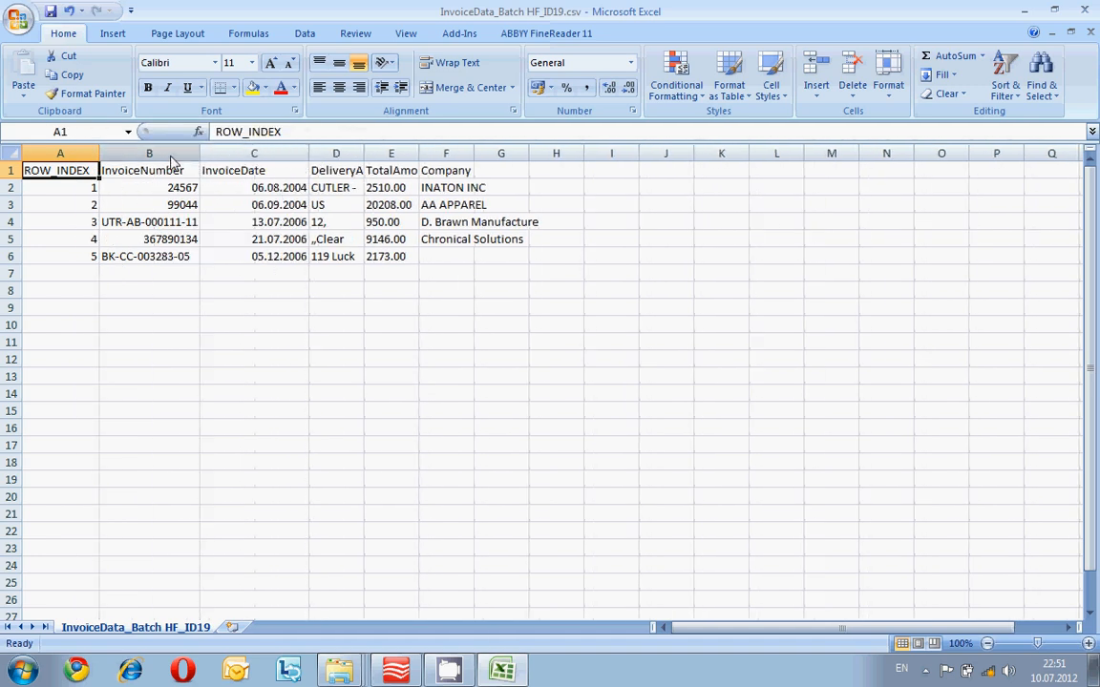
- AutoFit the header data column widths, then close Excel without saving
click(254, 153)
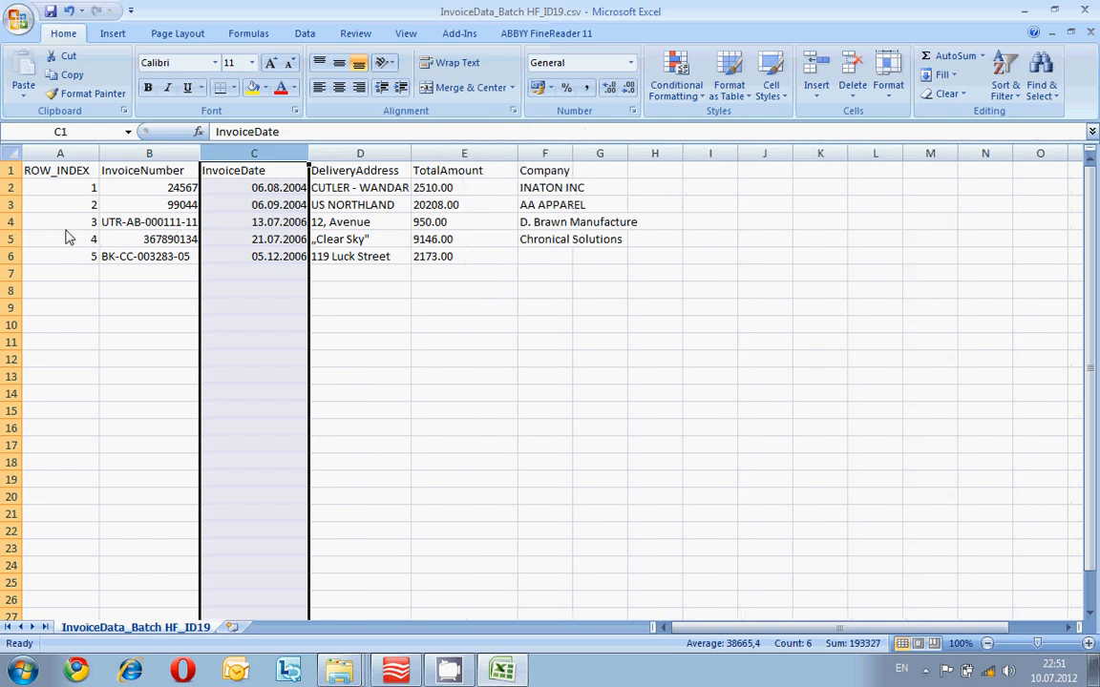
mouse_move(113, 204)
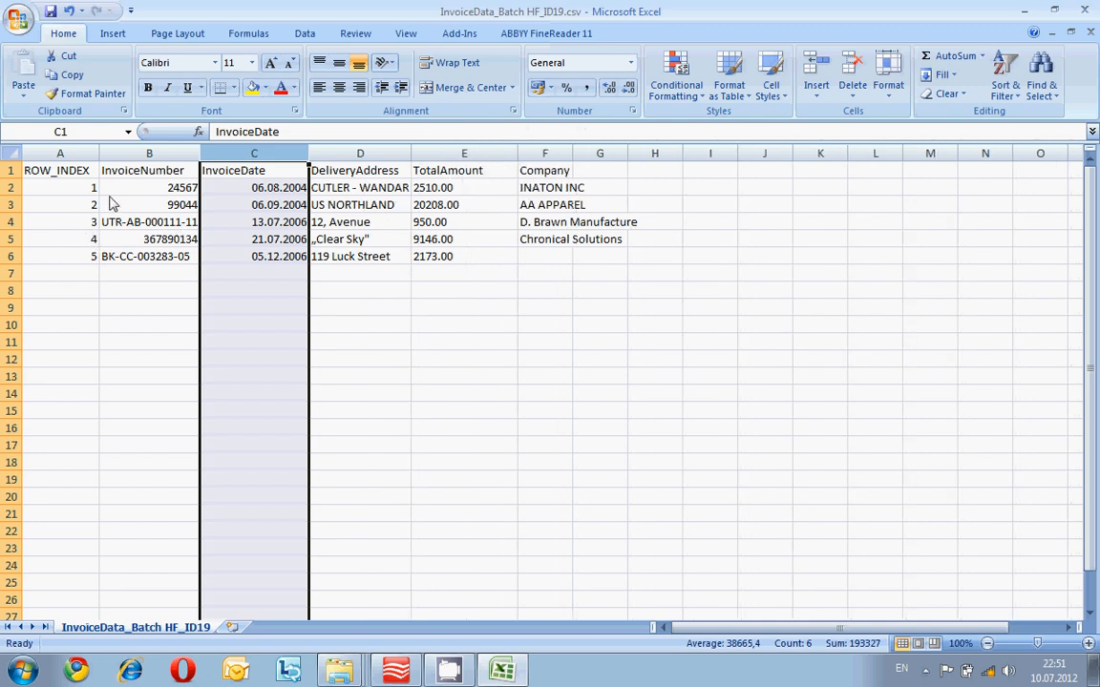
click(60, 238)
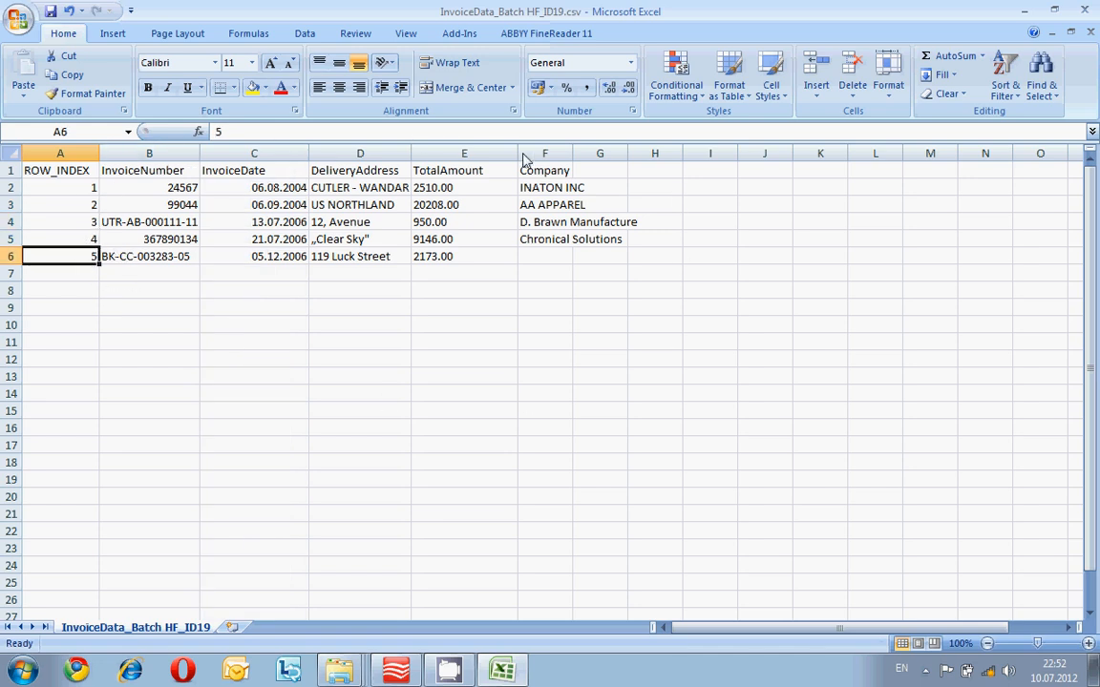
mouse_move(177, 329)
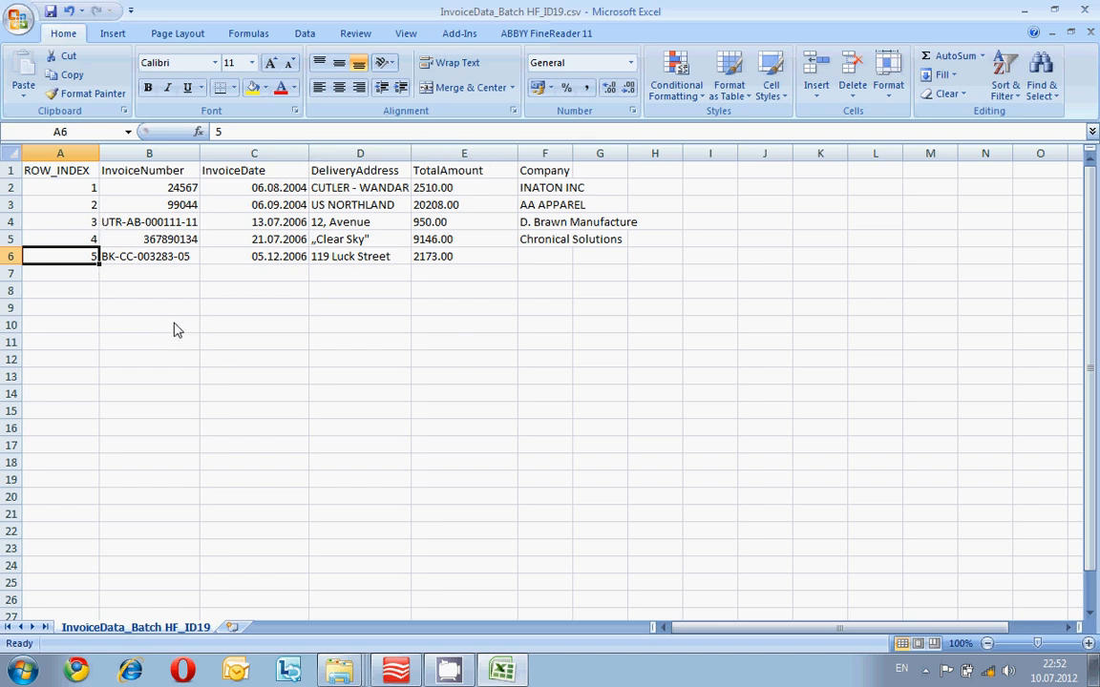
click(1084, 11)
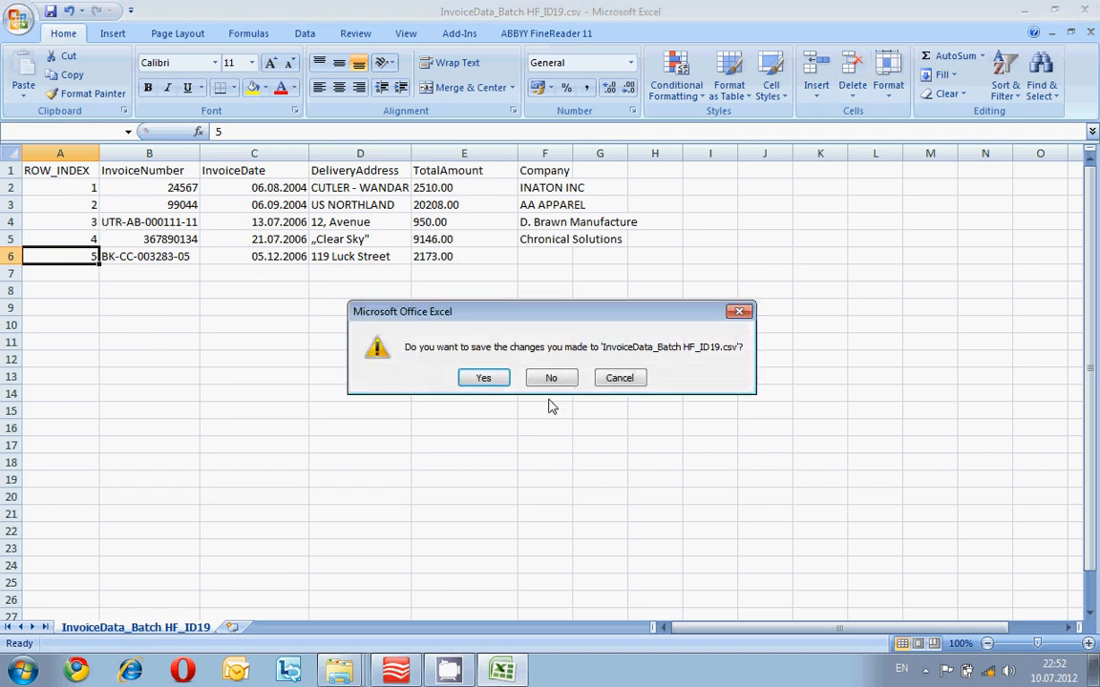
click(551, 377)
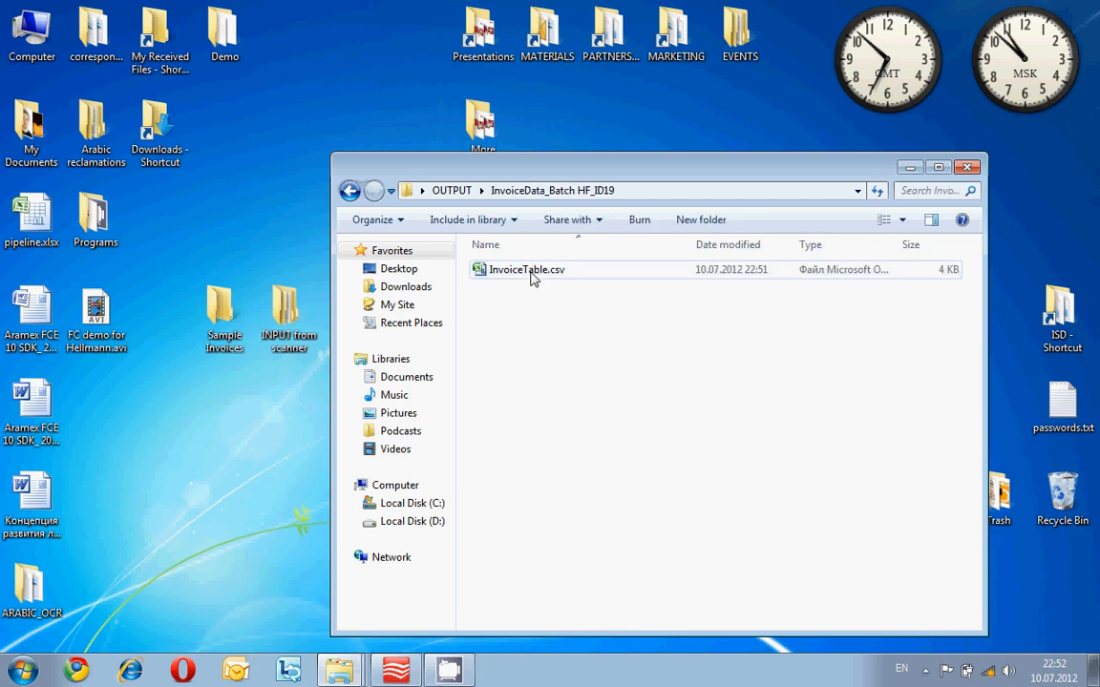
- View the InvoiceTable.csv line items in Excel, then close it without saving
double_click(526, 269)
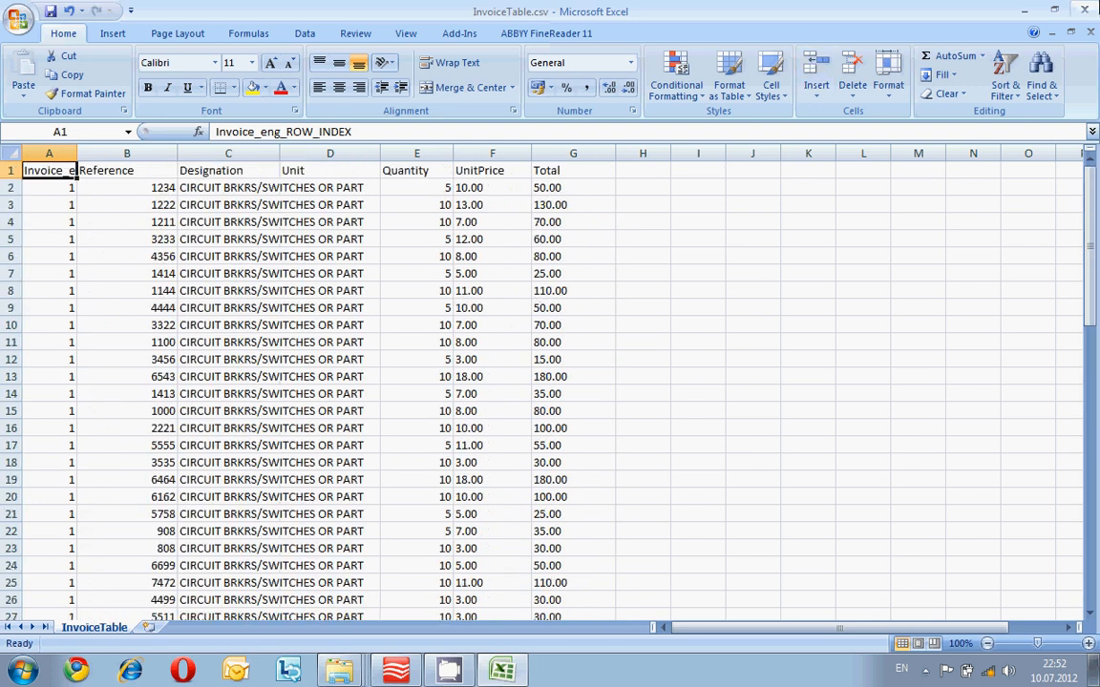
click(1083, 11)
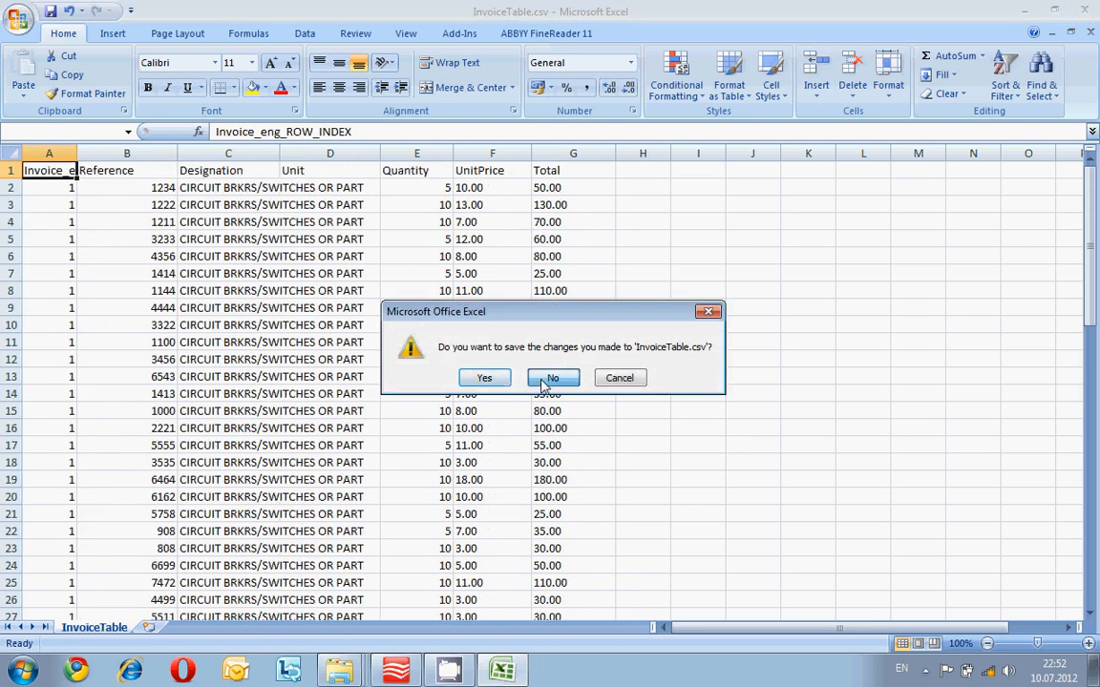
click(552, 377)
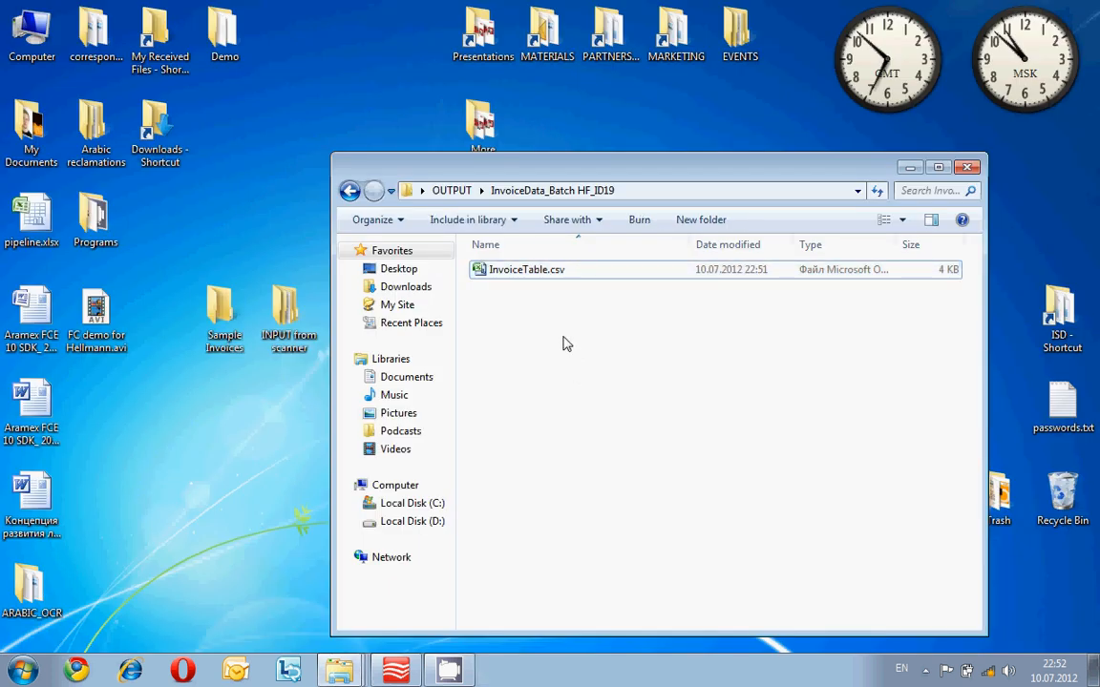
mouse_move(563, 343)
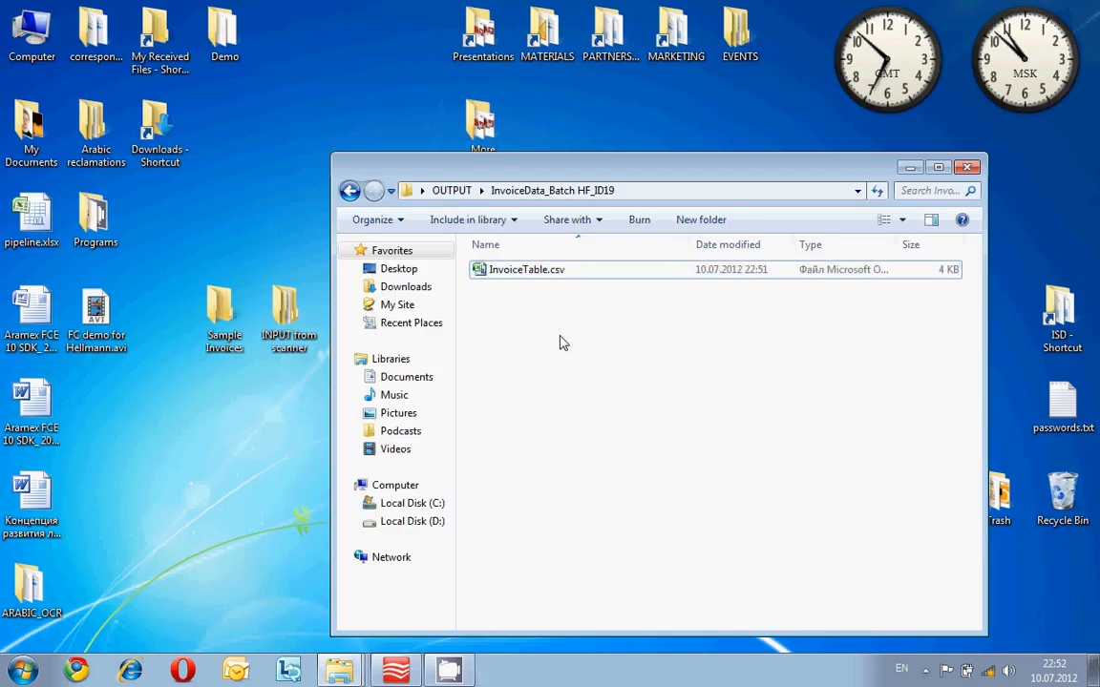
mouse_move(528, 323)
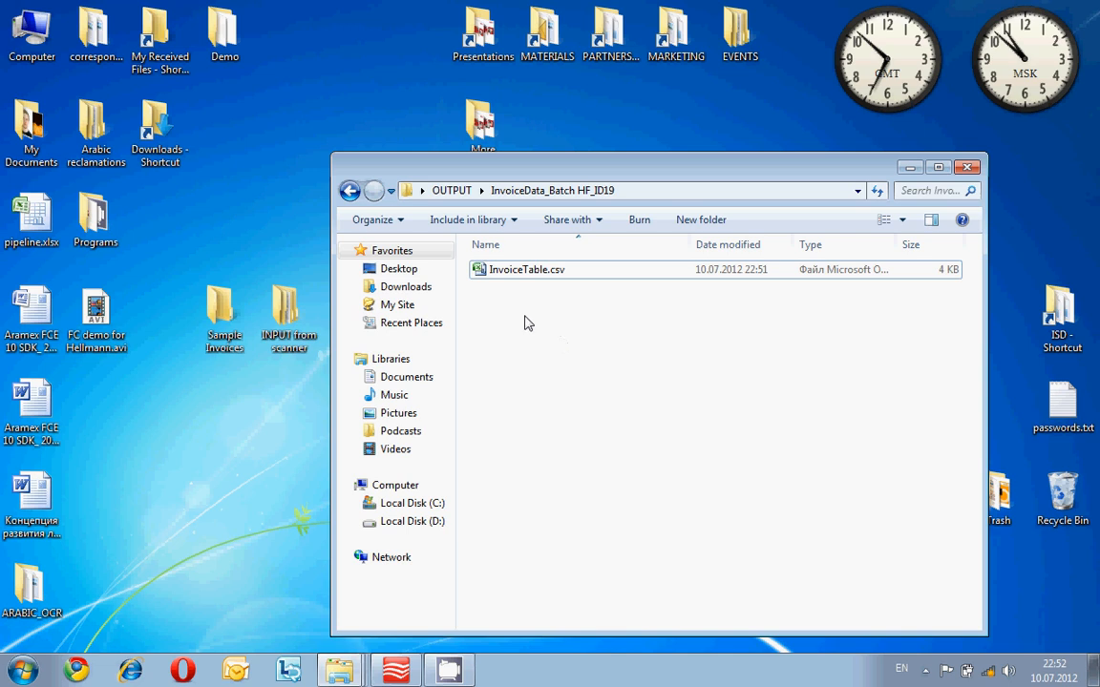
- Return Explorer to the OUTPUT folder and minimize the window
click(350, 190)
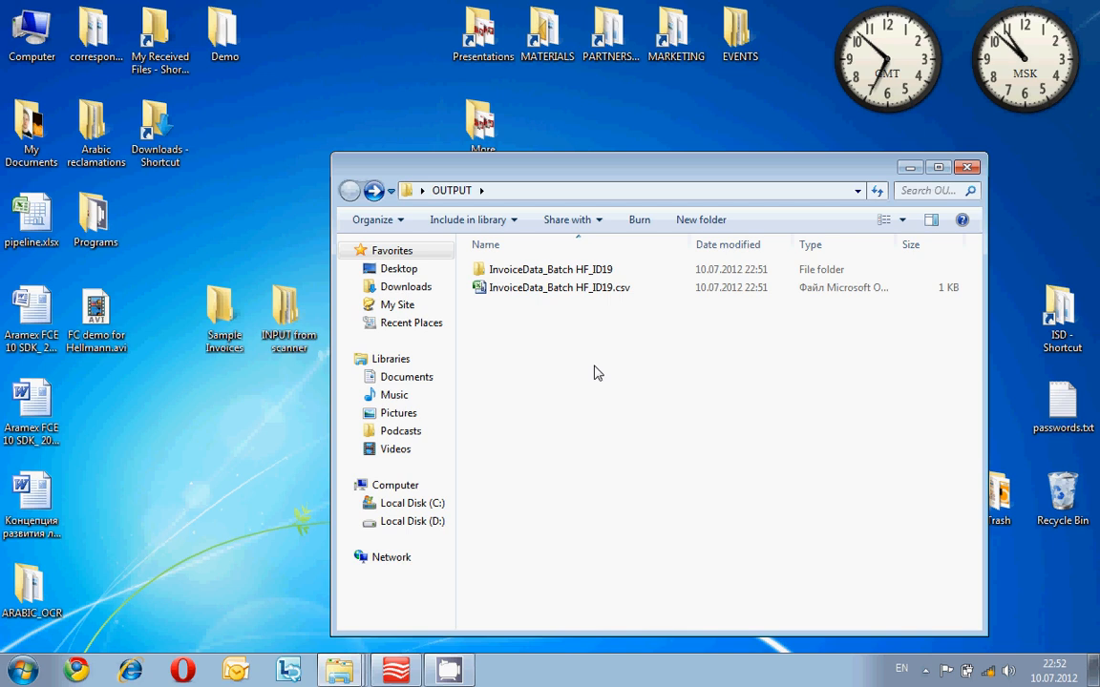
mouse_move(601, 335)
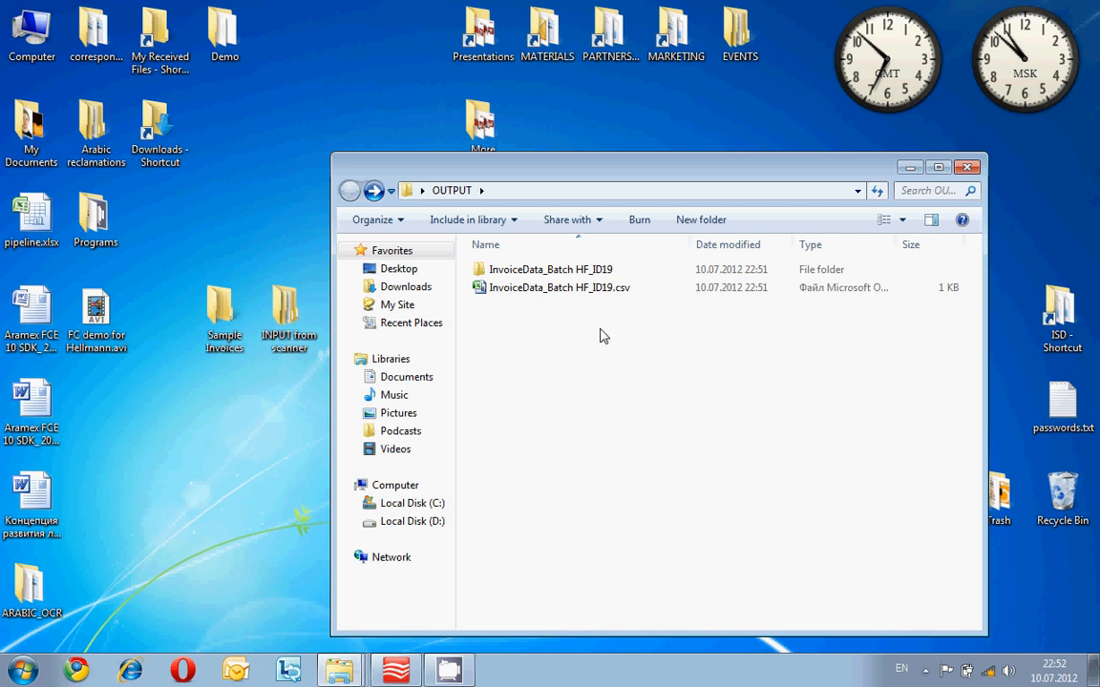
mouse_move(615, 332)
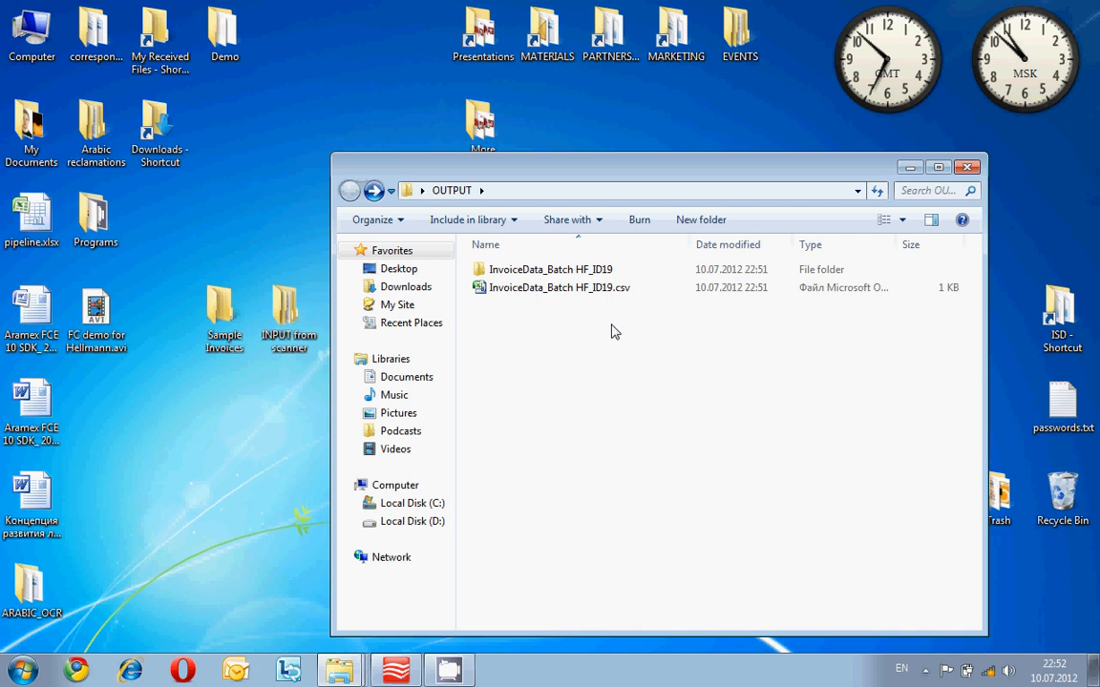
mouse_move(806, 354)
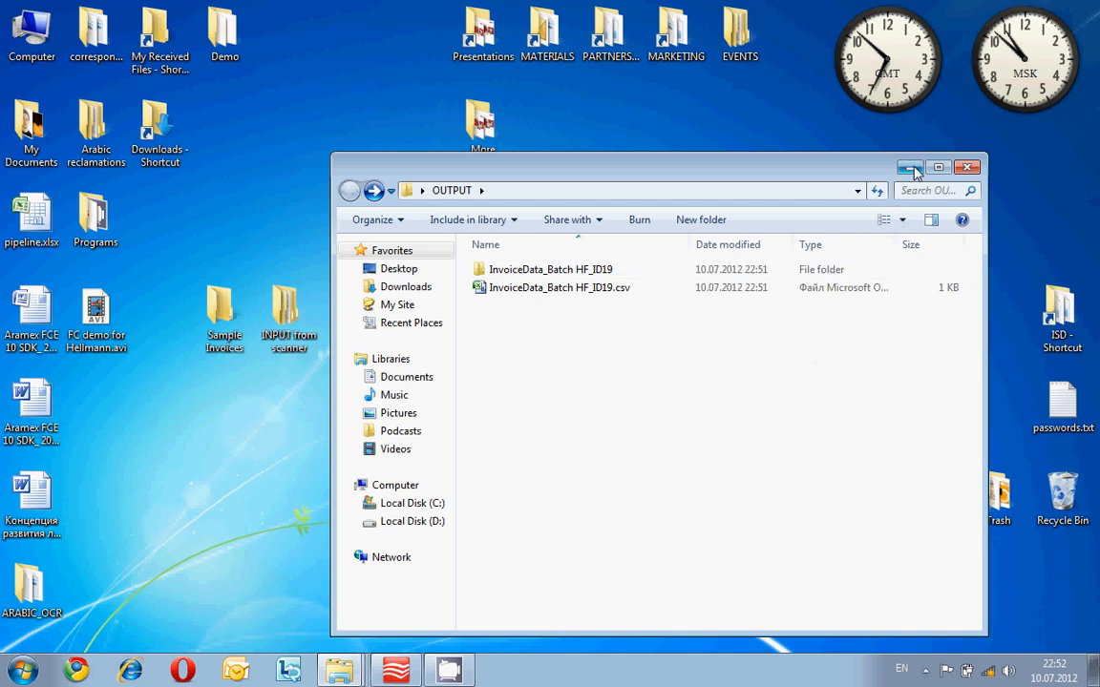
mouse_move(910, 167)
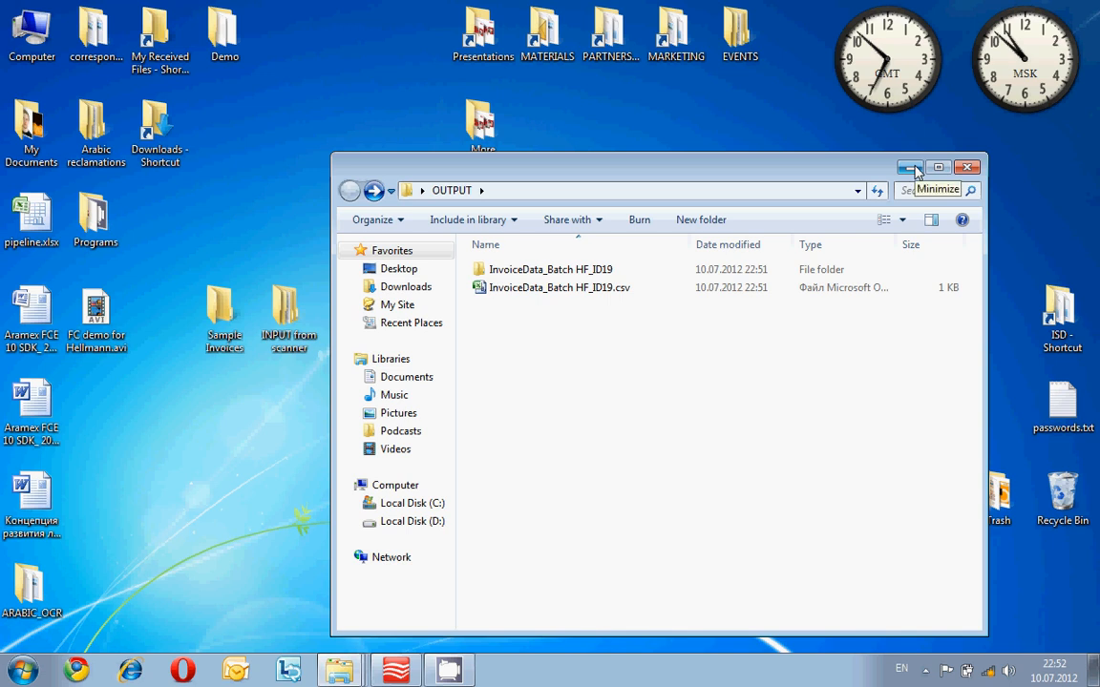
click(909, 167)
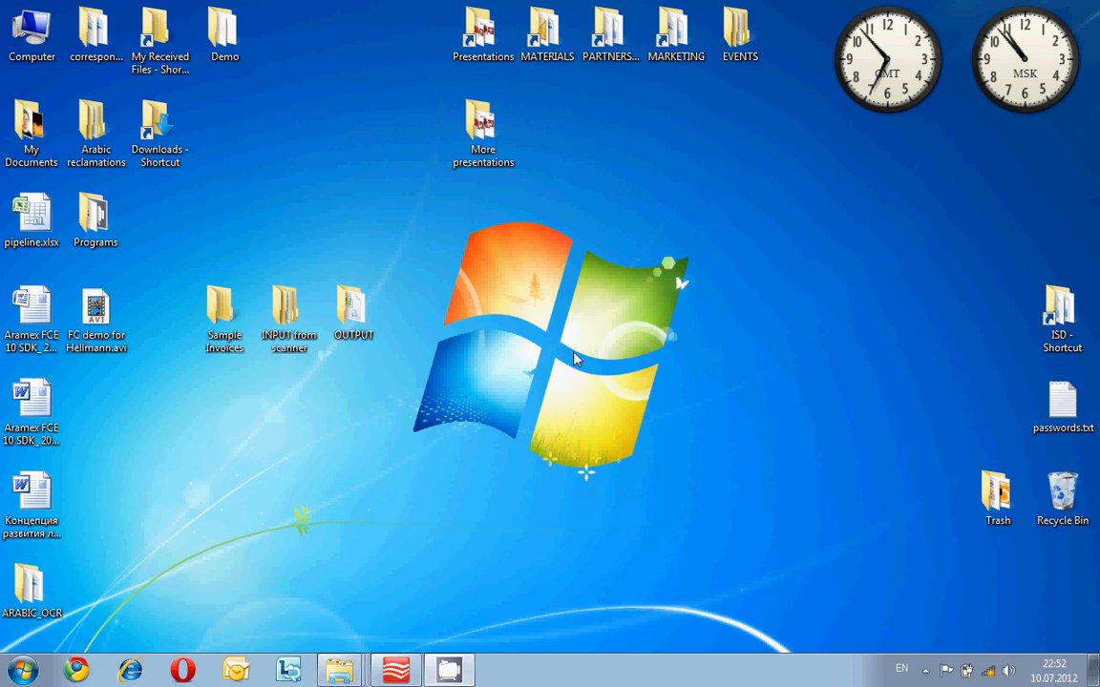
mouse_move(736, 491)
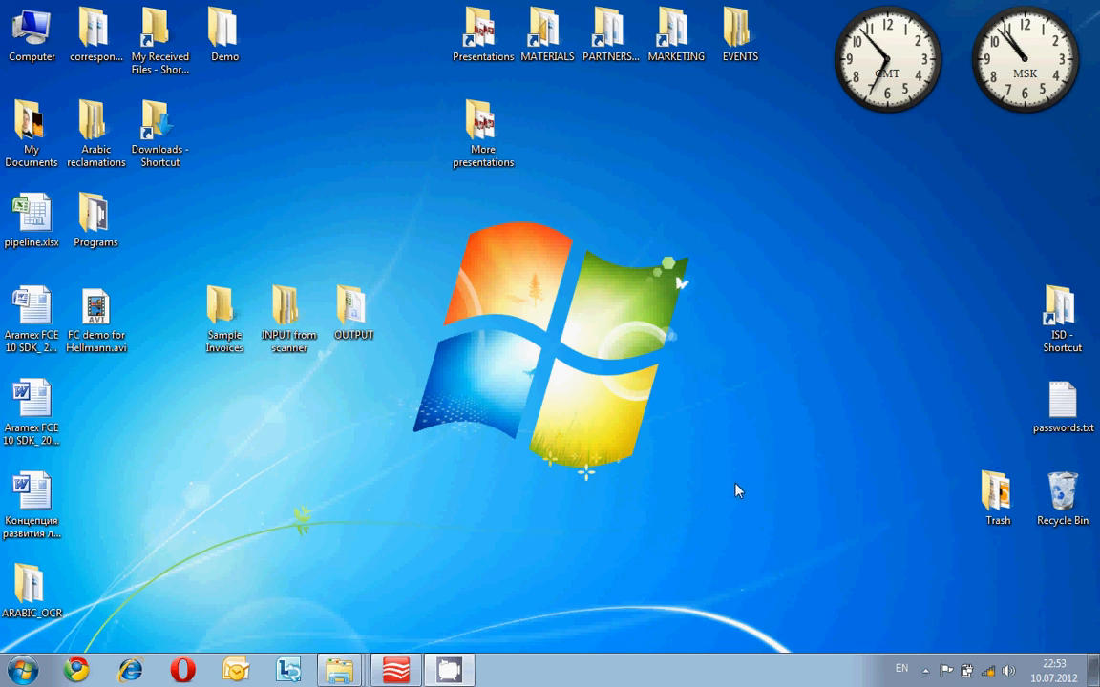